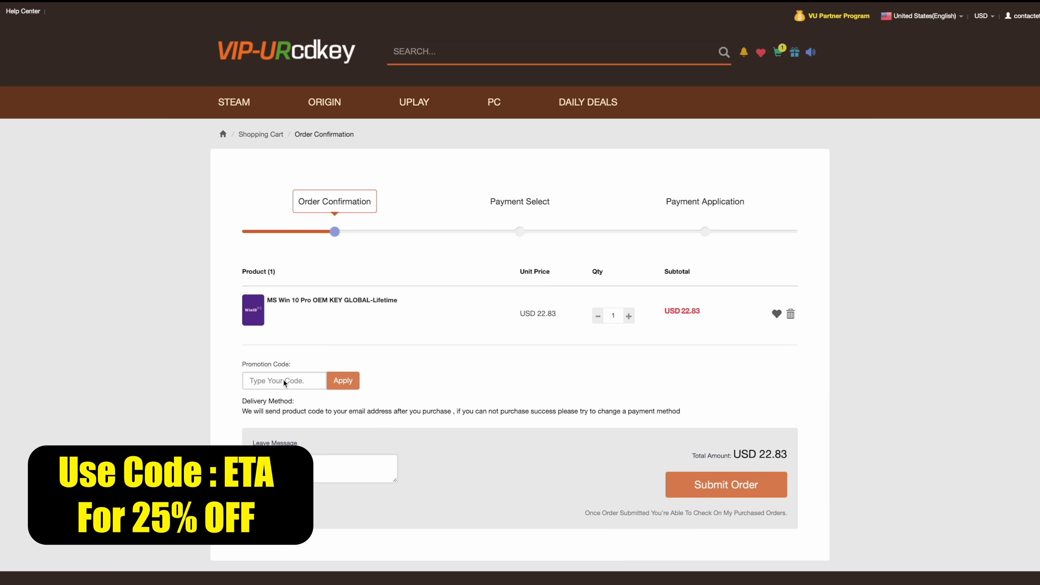
Apply promotion code ETA to the Windows 10 Pro key order, cutting the total to USD 17.12.
type("E")
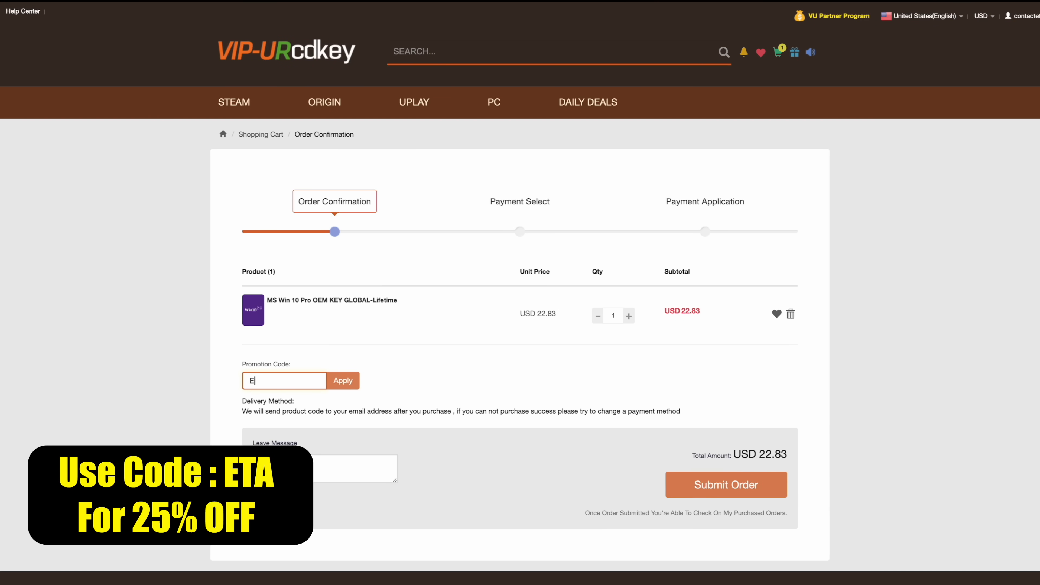
type("TA")
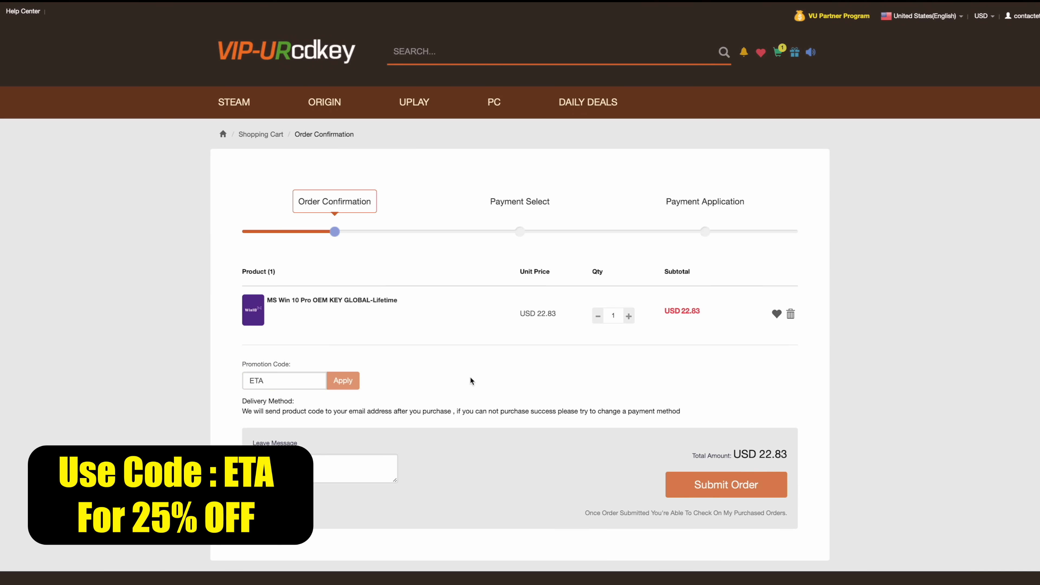
left_click(342, 380)
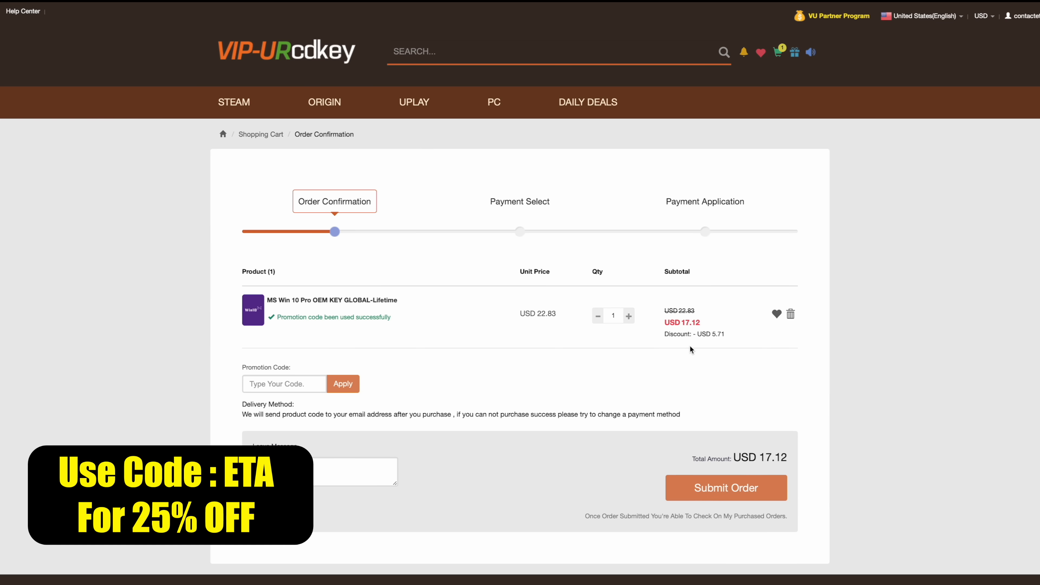
Submit the discounted order and pay the USD 17.12 total via PayPal.
left_click(726, 488)
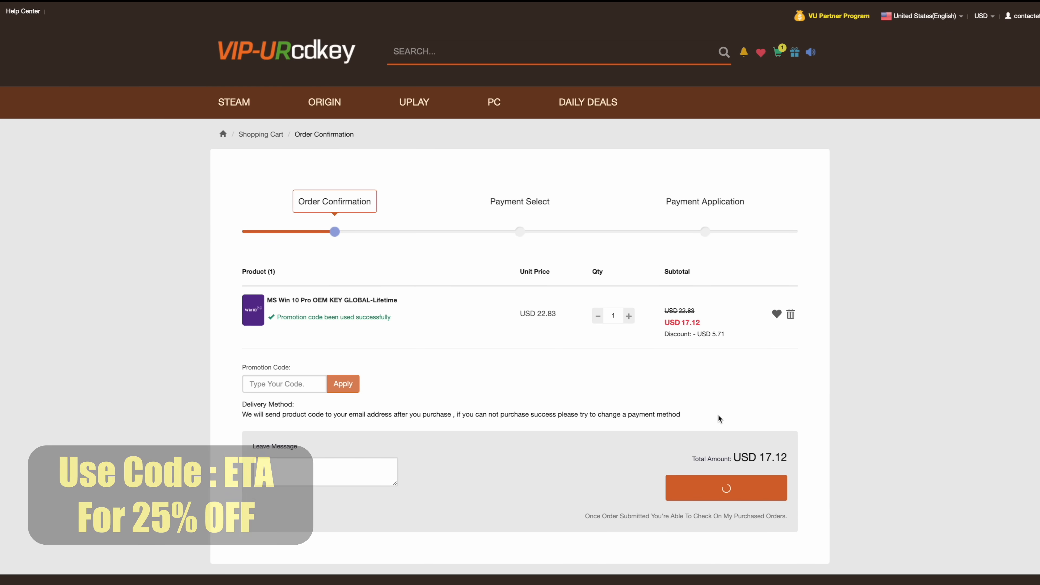
left_click(725, 487)
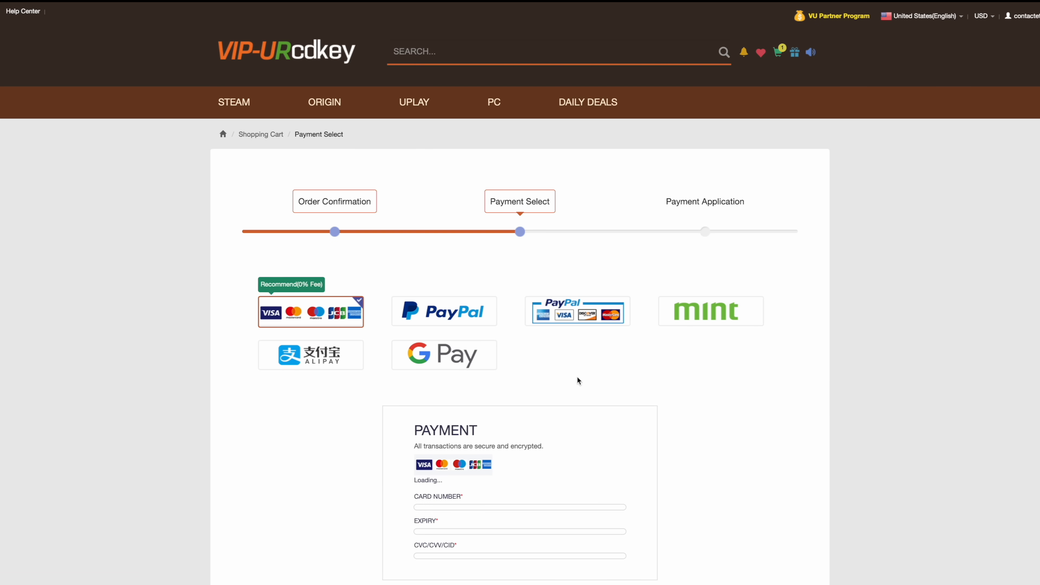
left_click(443, 311)
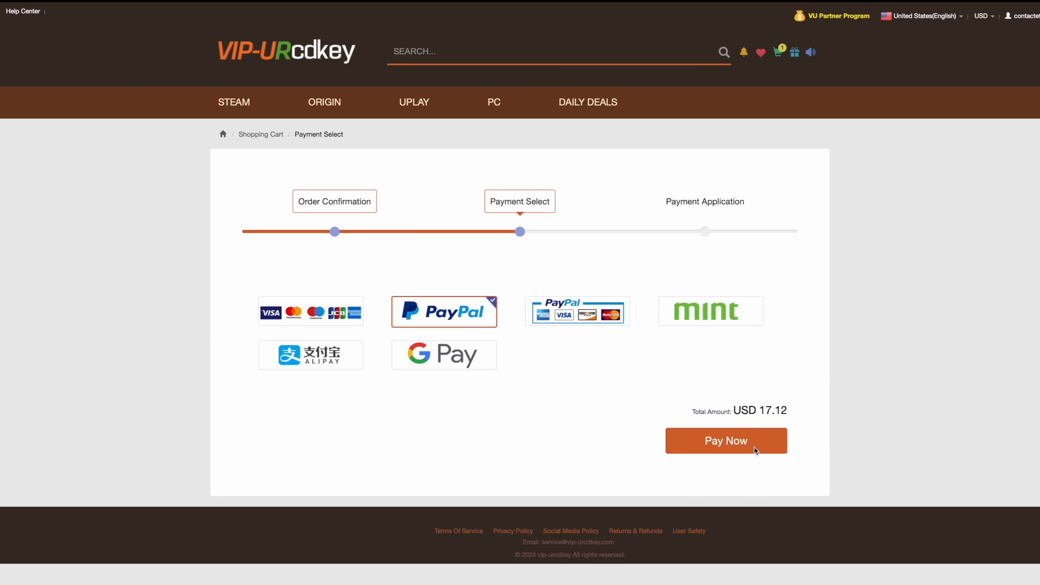
left_click(726, 440)
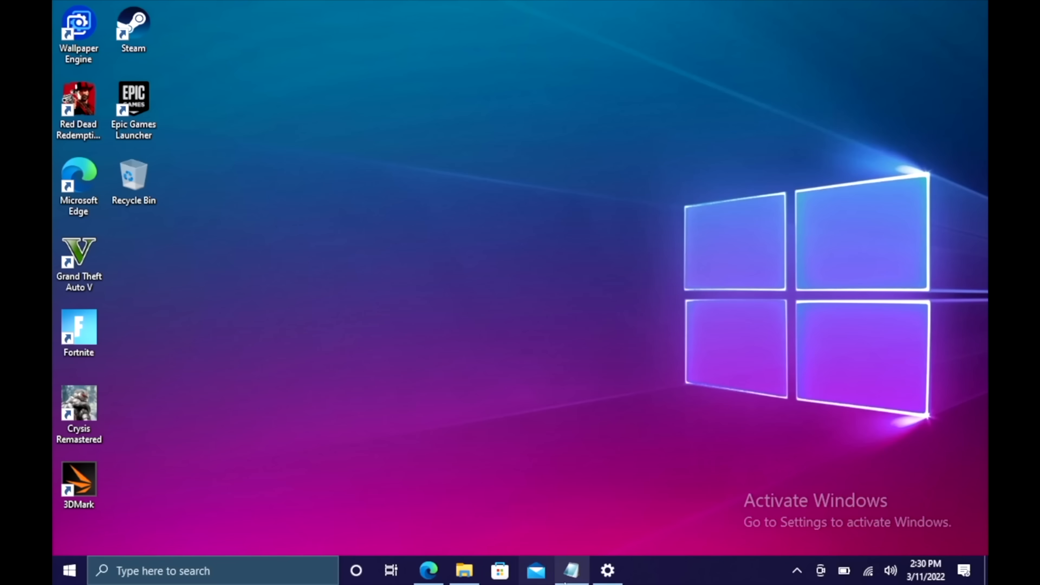
Enter the purchased product key on the Activation page and activate Windows 10 Pro.
left_click(605, 575)
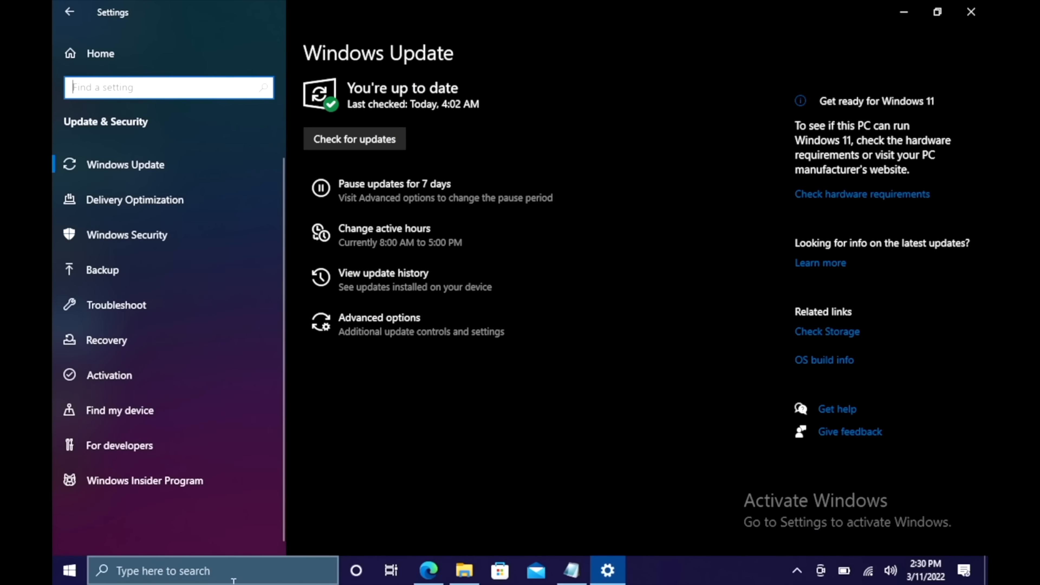
mouse_move(119, 374)
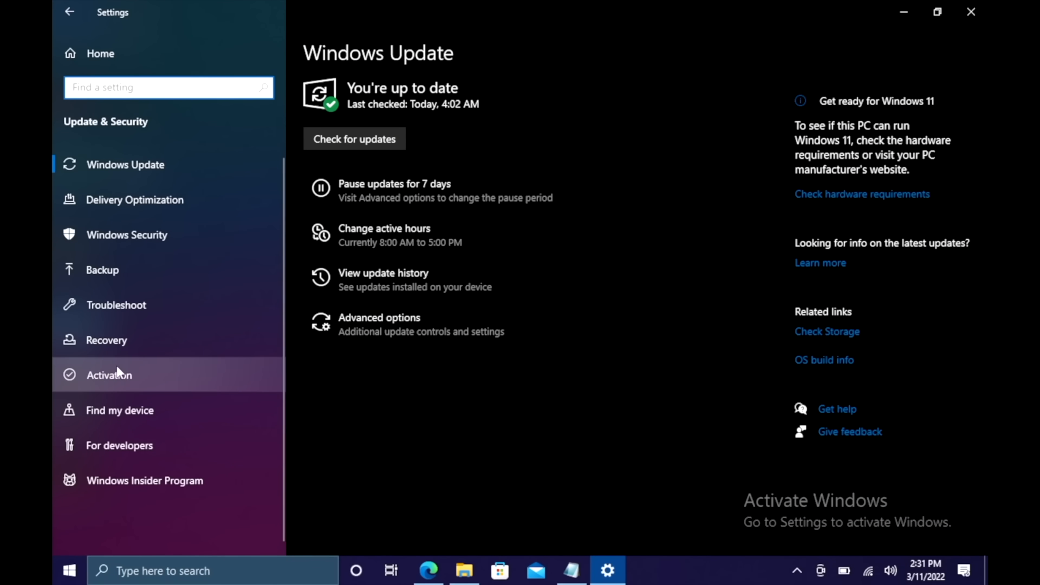
left_click(109, 375)
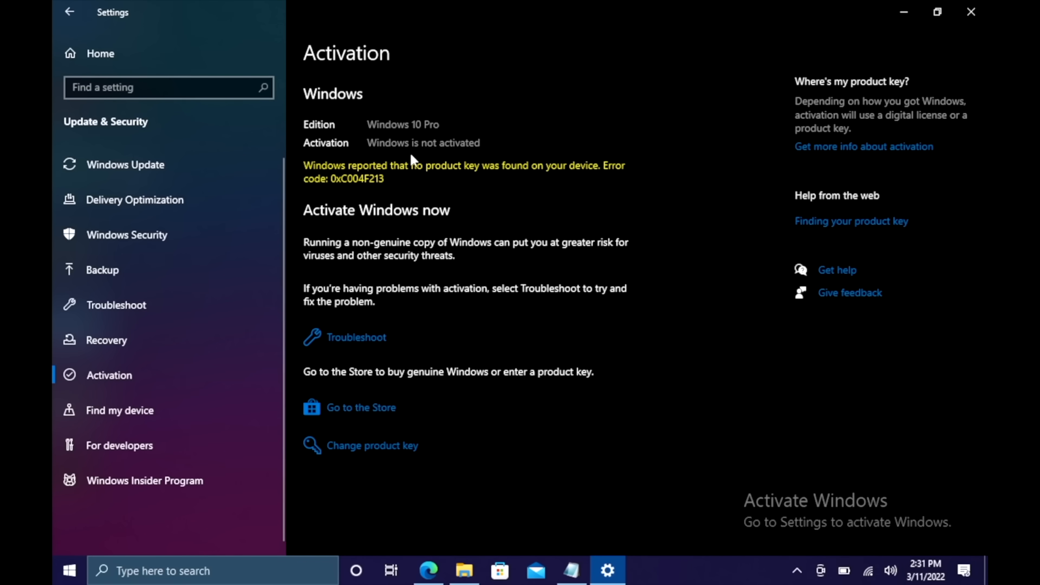
mouse_move(361, 519)
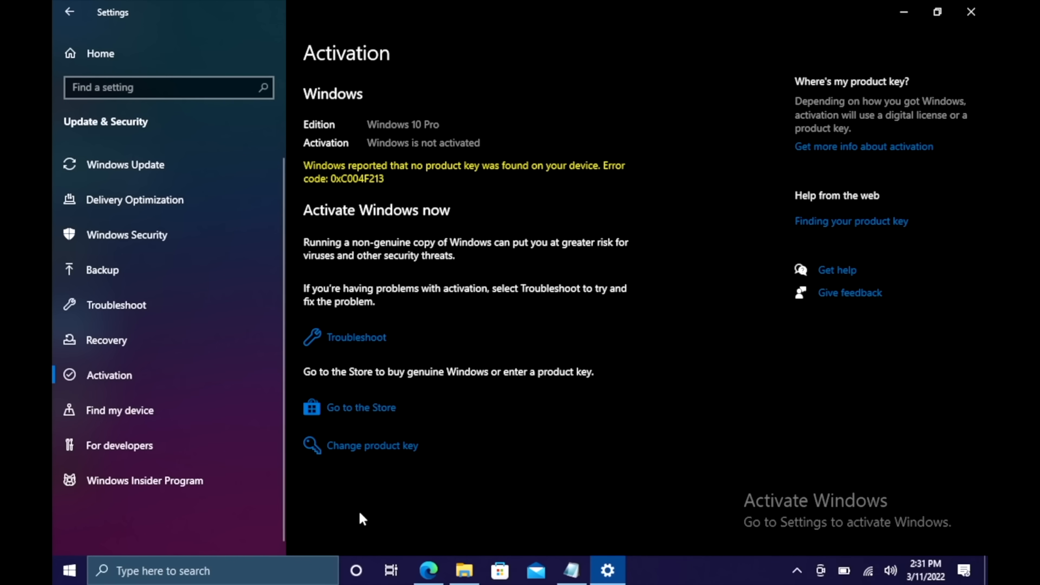
mouse_move(529, 410)
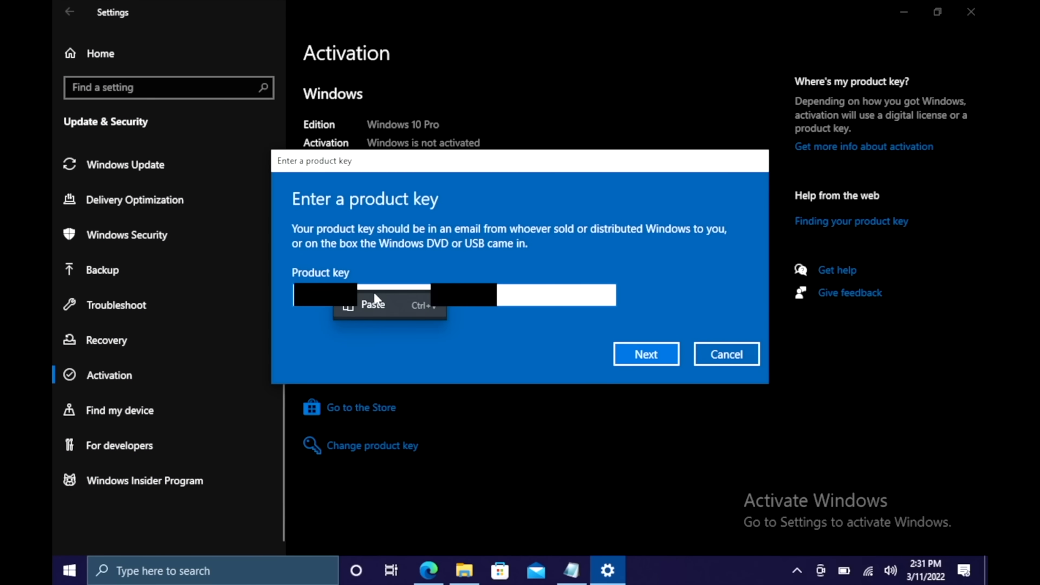
left_click(644, 354)
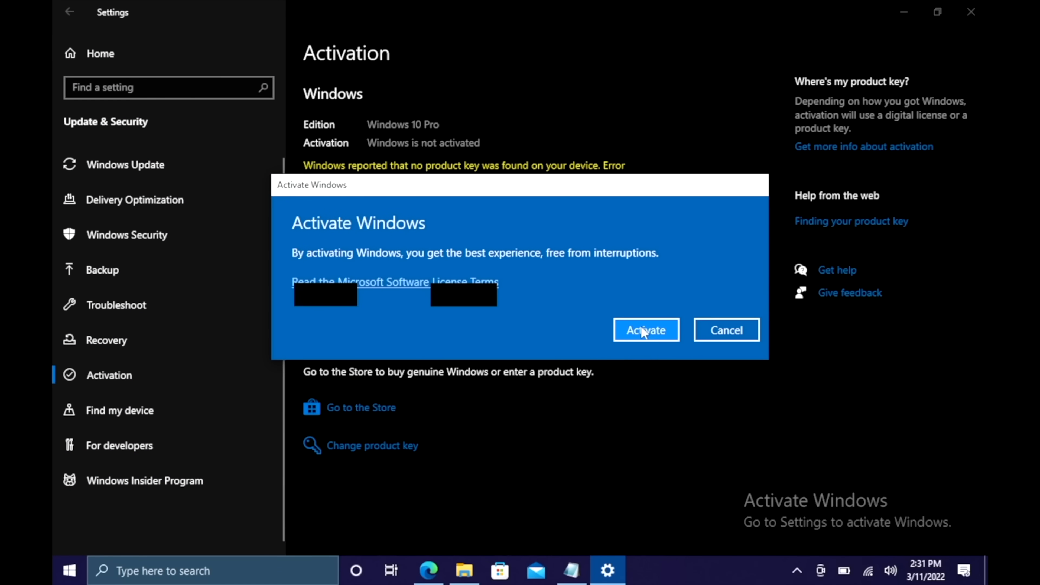
left_click(646, 330)
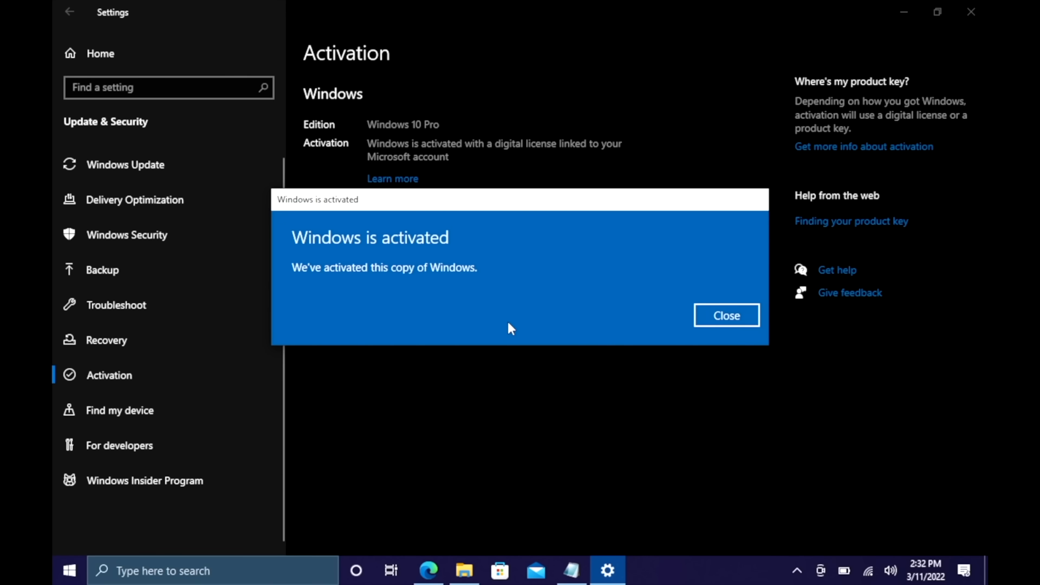
mouse_move(726, 315)
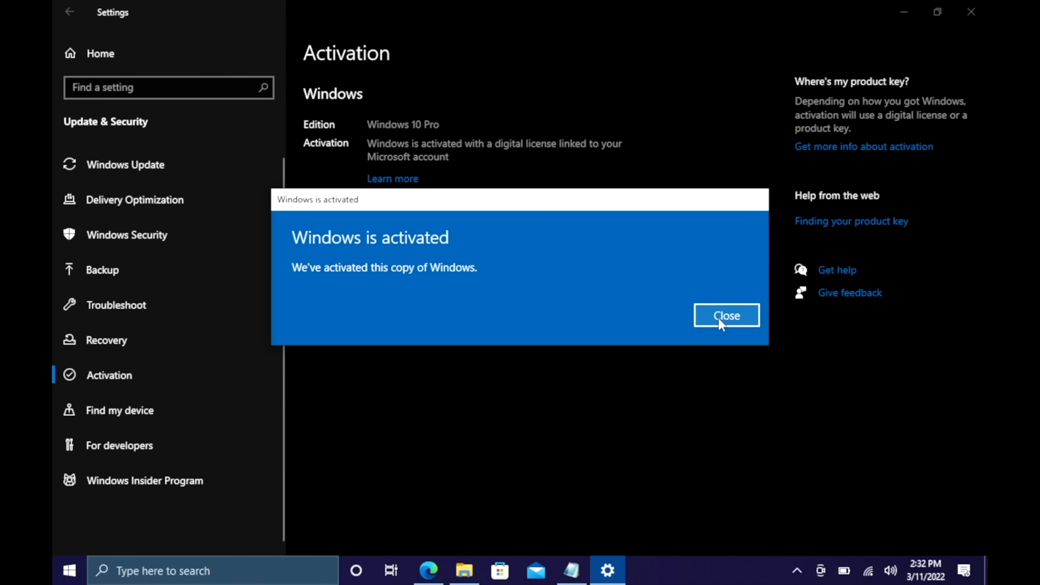
Dismiss the activation success message and close Settings to return to the desktop.
left_click(726, 315)
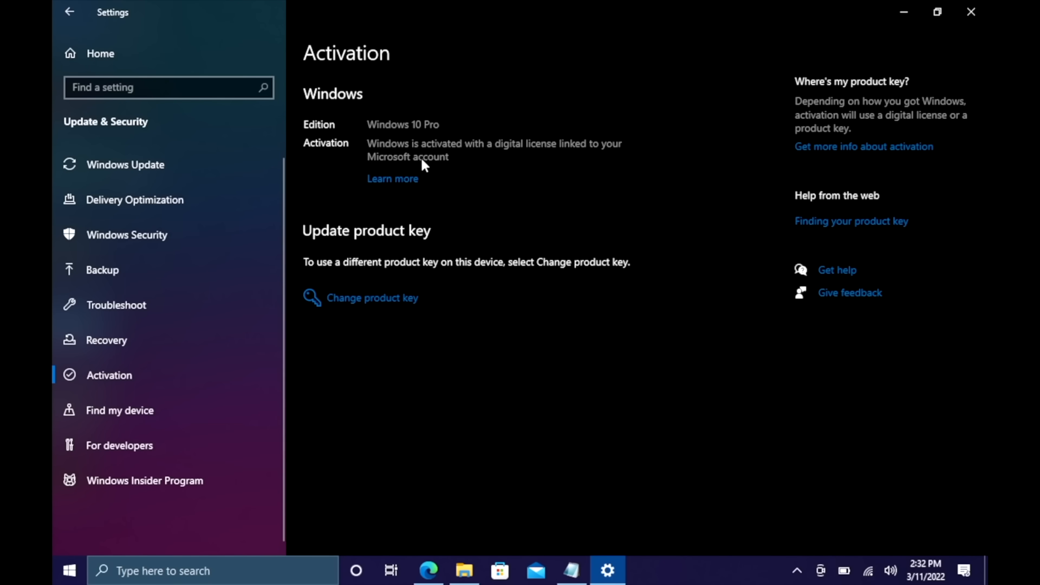
left_click(970, 12)
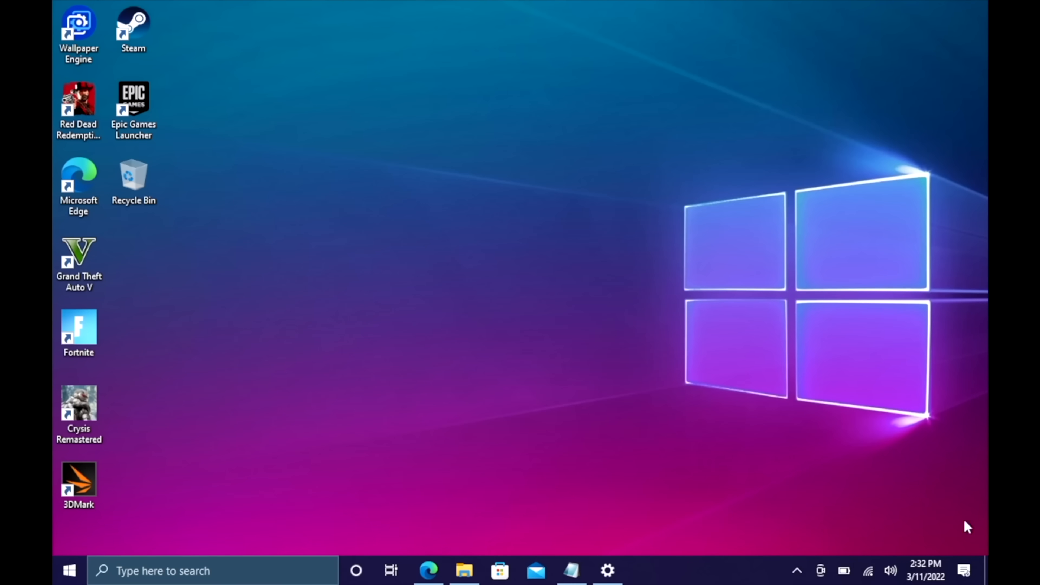
mouse_move(460, 174)
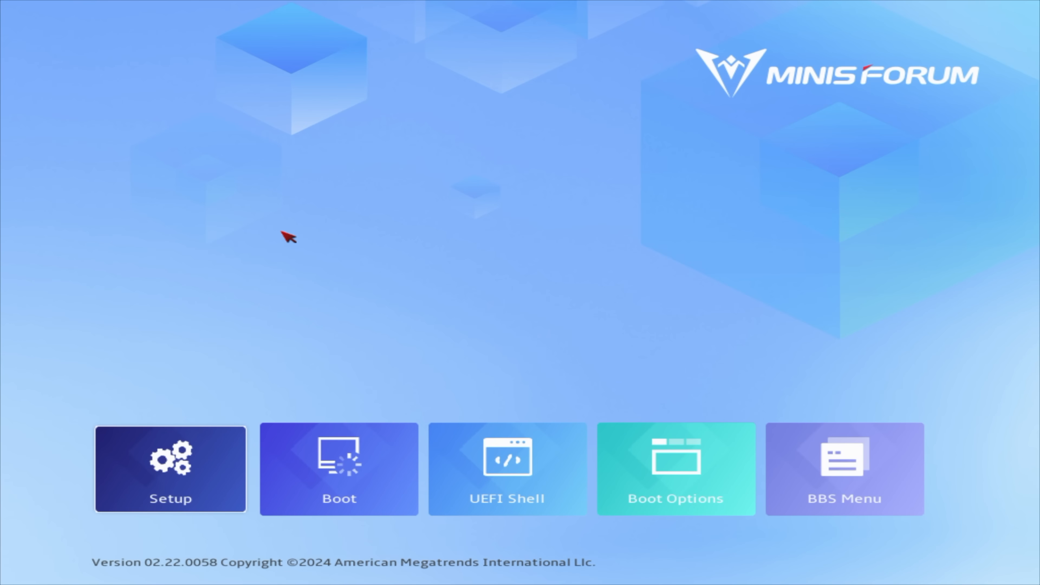
mouse_move(694, 223)
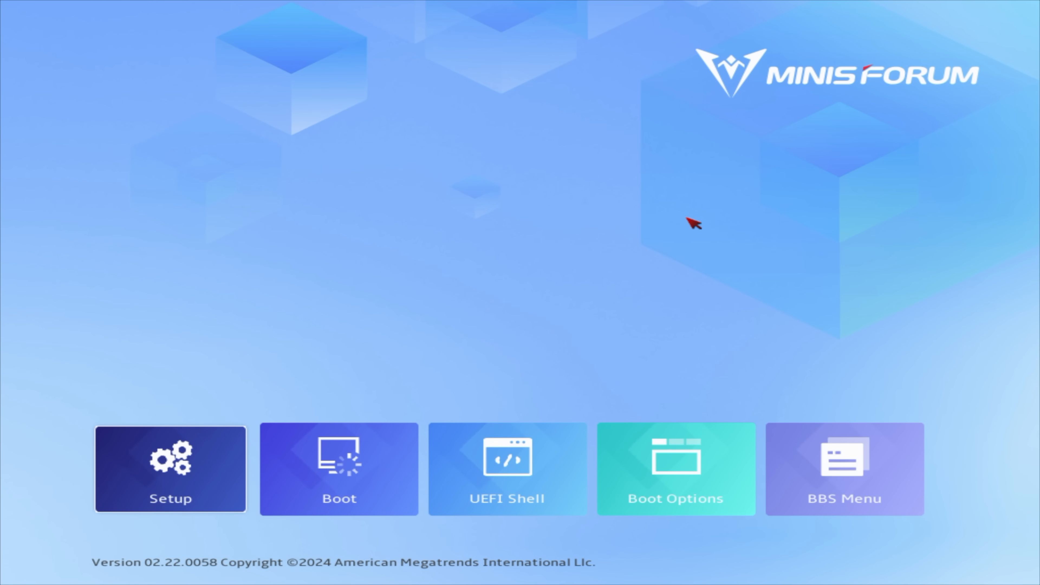
mouse_move(683, 219)
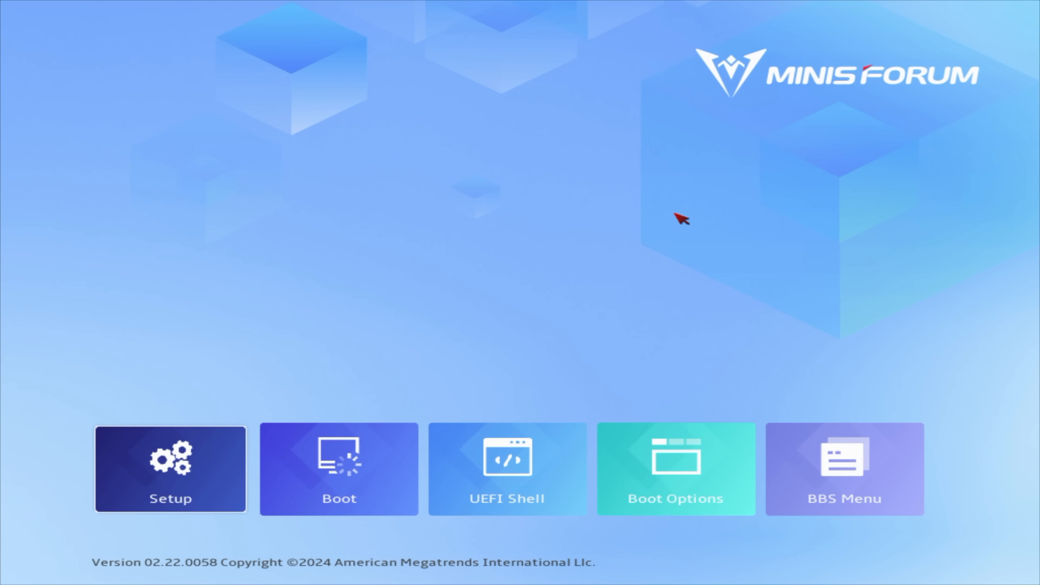
Enter BIOS setup and check Re-Size BAR Support is Enabled under Advanced PCI-E settings.
left_click(170, 469)
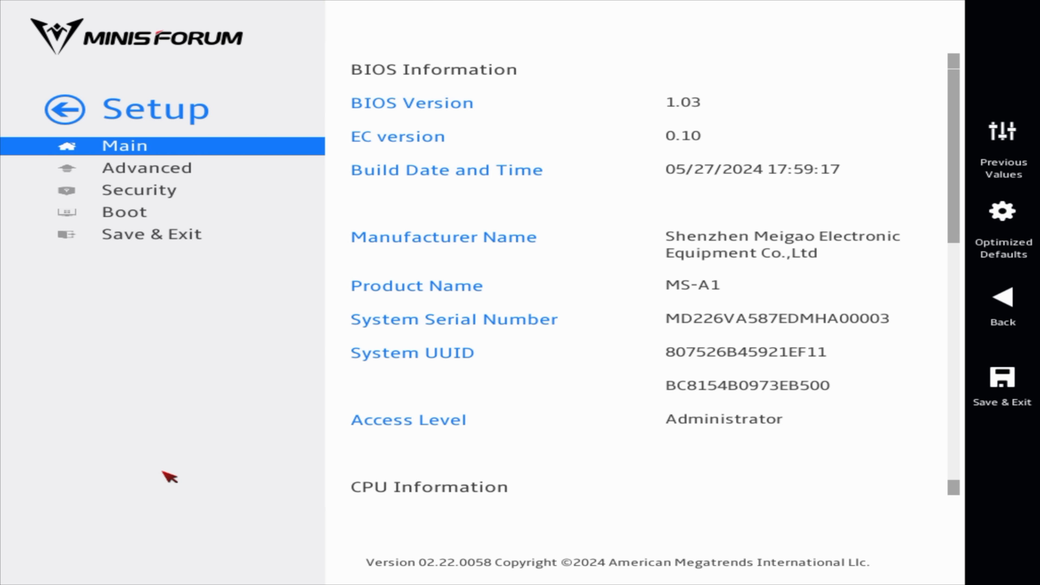
left_click(147, 168)
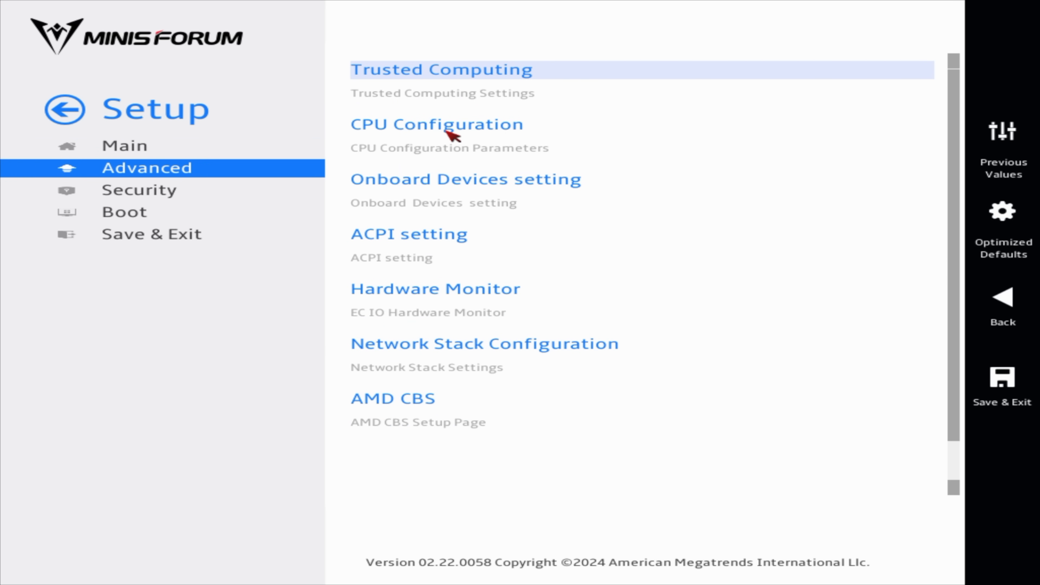
left_click(437, 124)
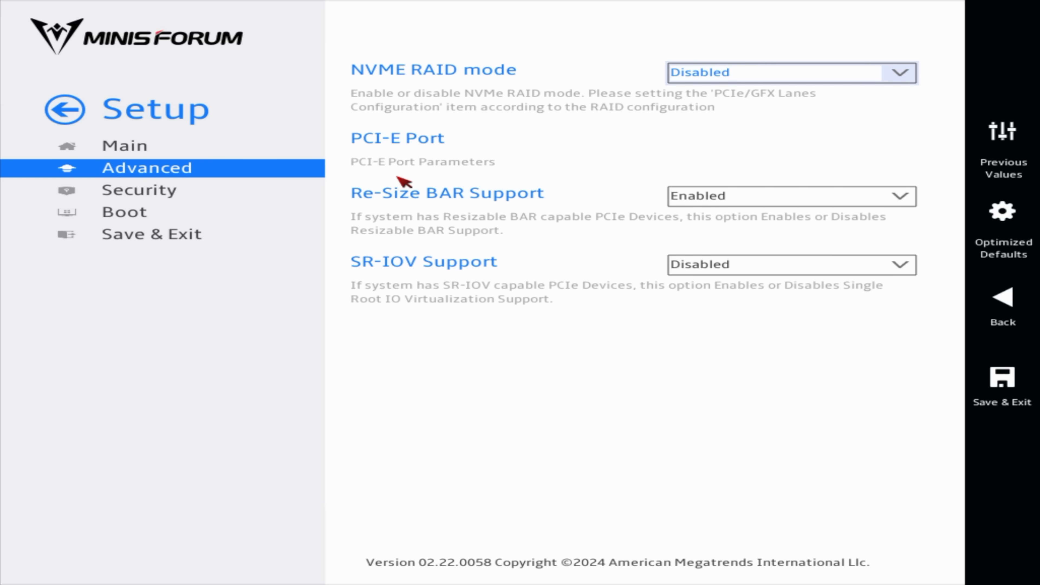
left_click(790, 195)
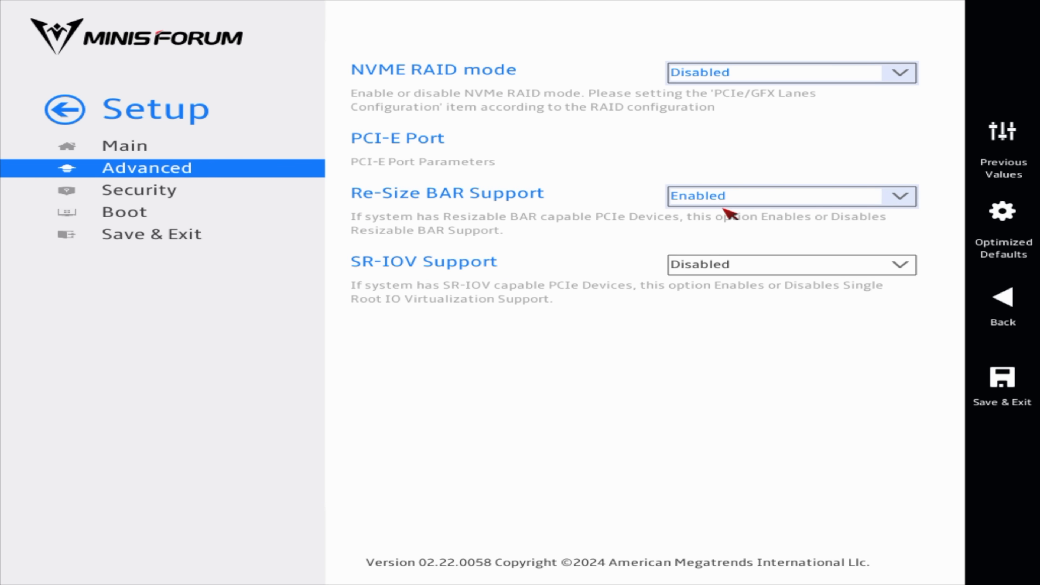
mouse_move(688, 204)
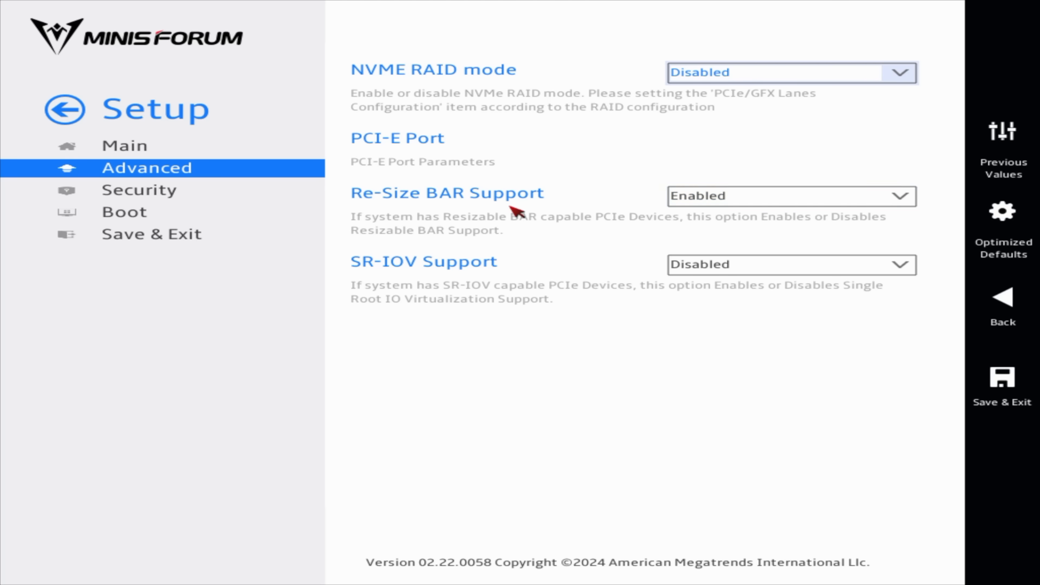
mouse_move(636, 214)
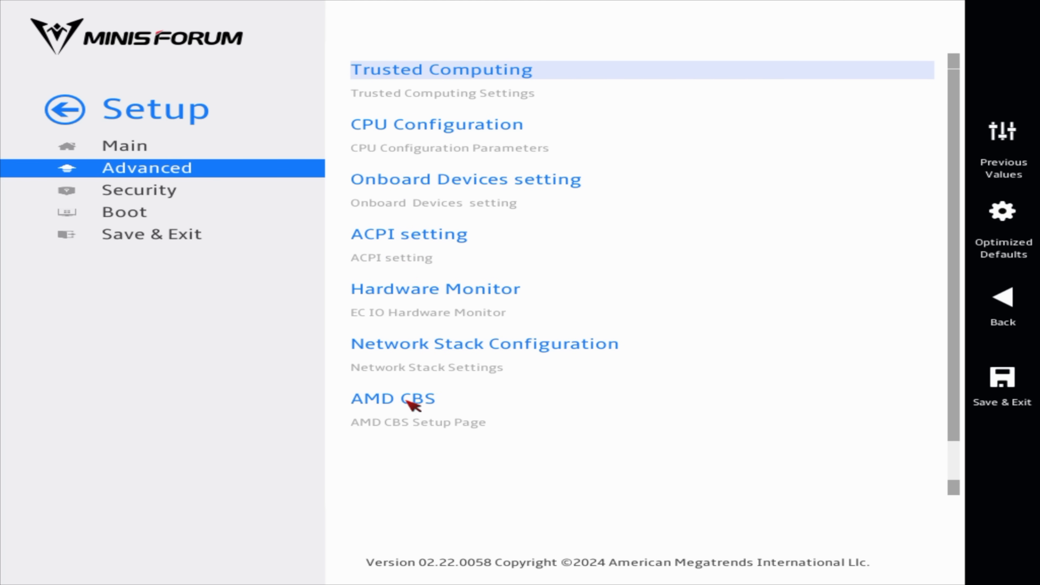
View the SmartShift Control setting (Auto) under AMD CBS > SMU Common Options.
left_click(393, 398)
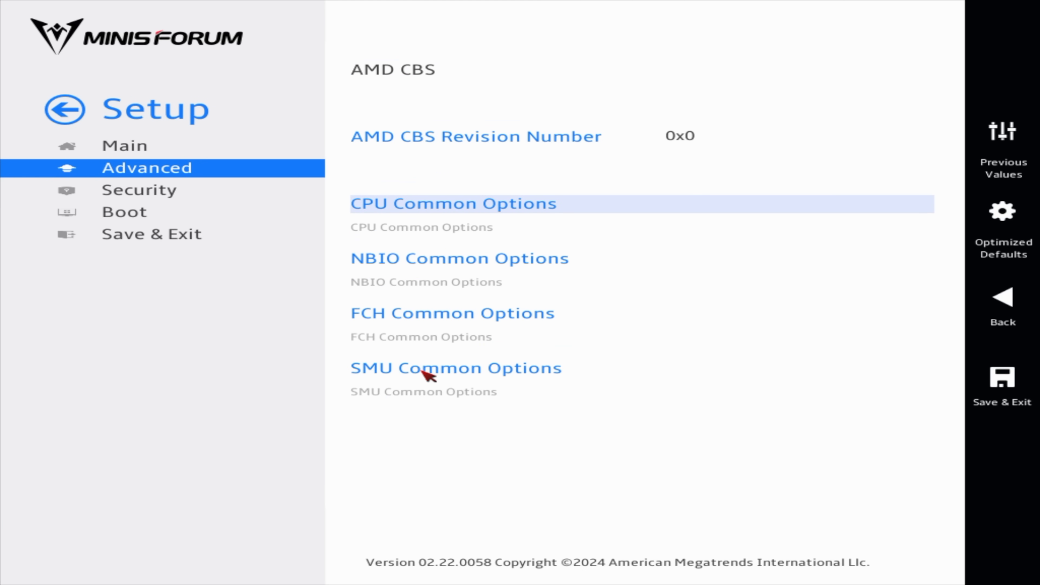
left_click(455, 368)
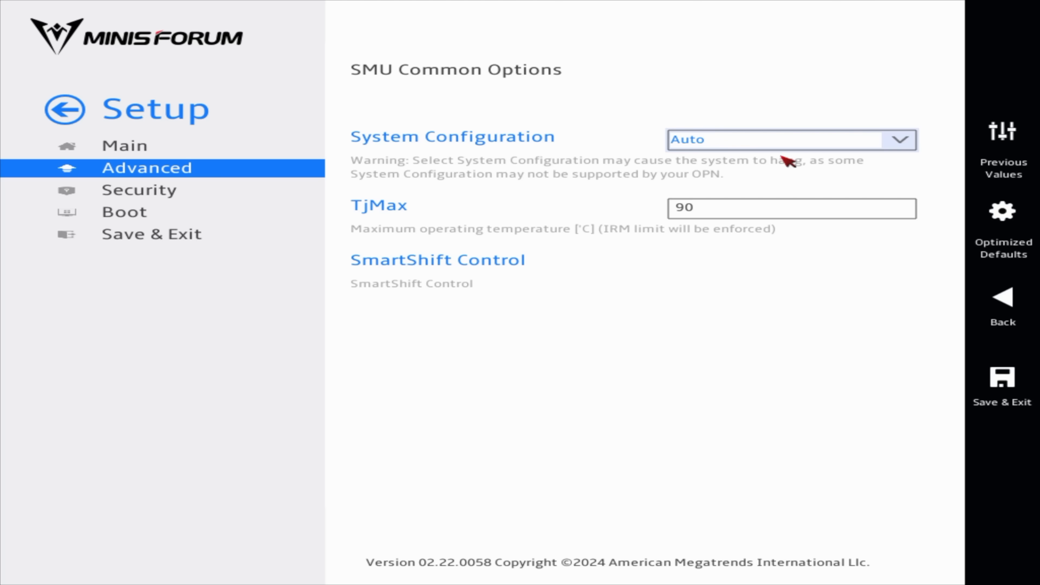
left_click(791, 139)
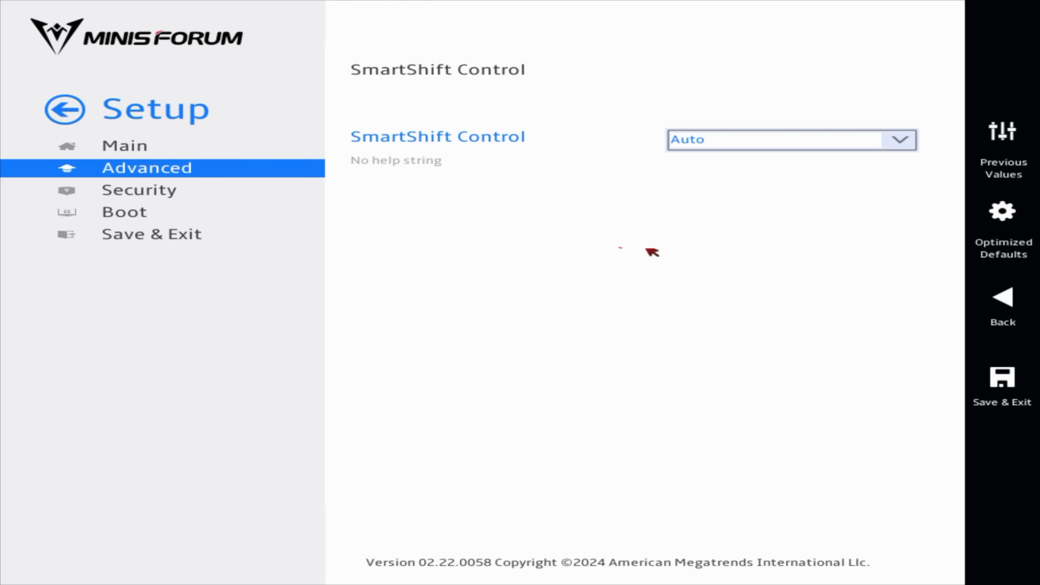
mouse_move(831, 110)
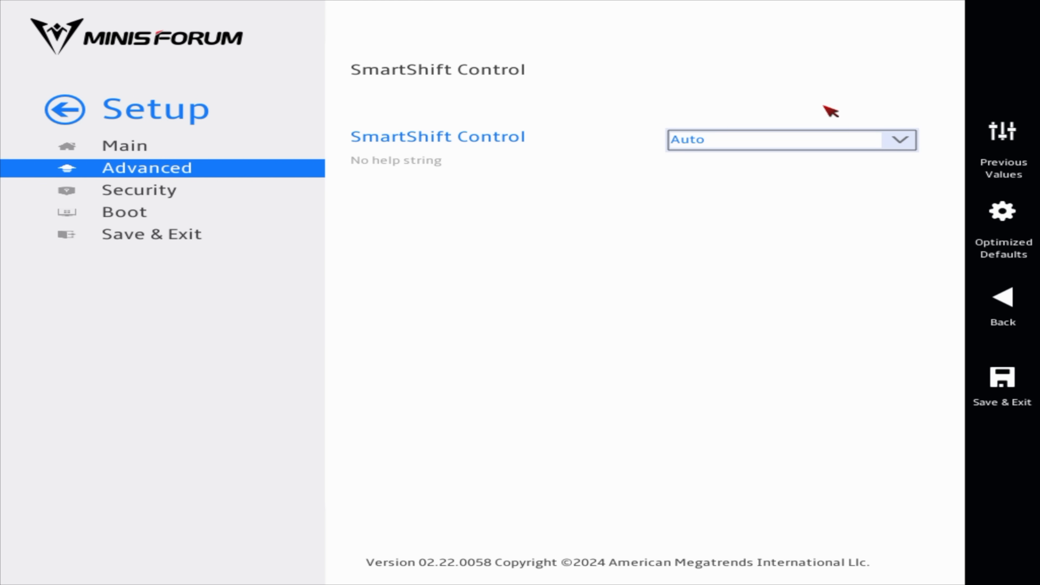
mouse_move(449, 165)
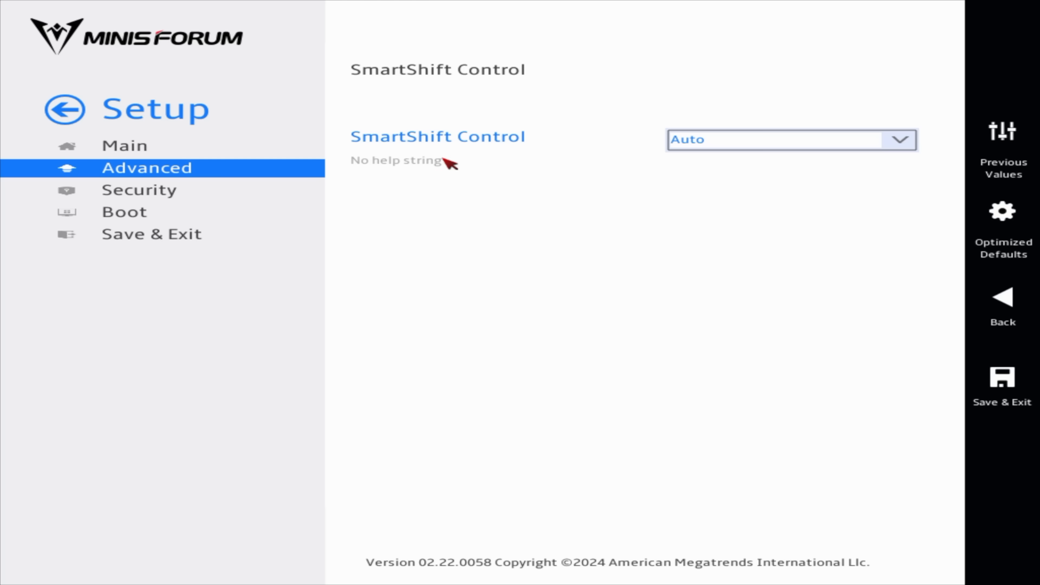
mouse_move(521, 282)
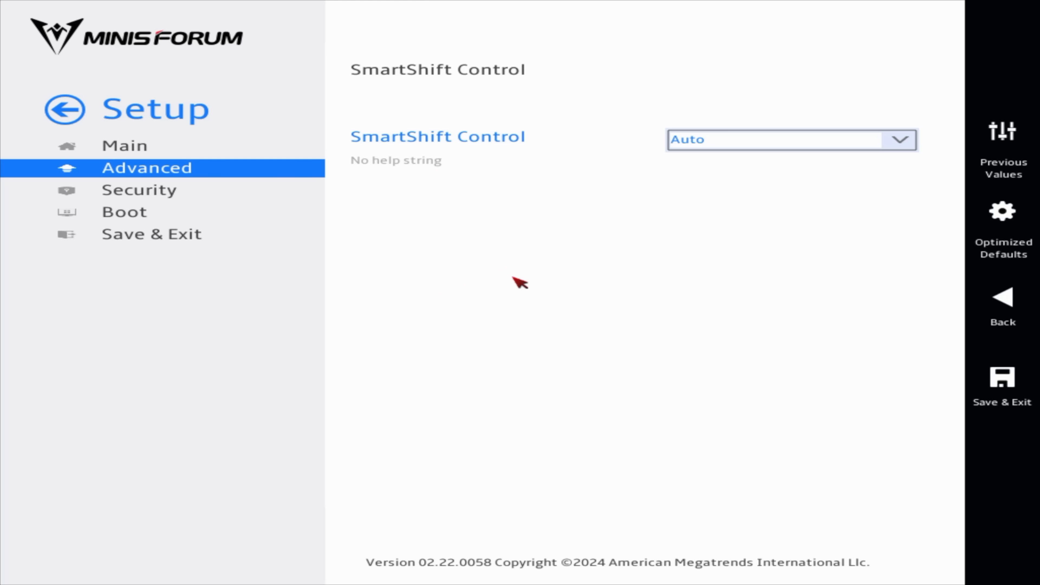
mouse_move(520, 278)
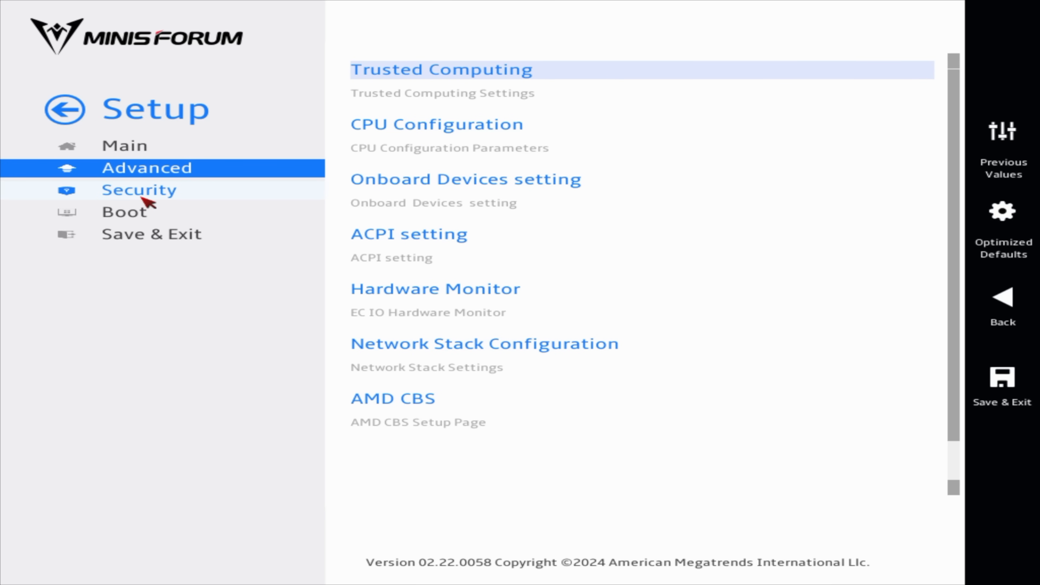
mouse_move(196, 334)
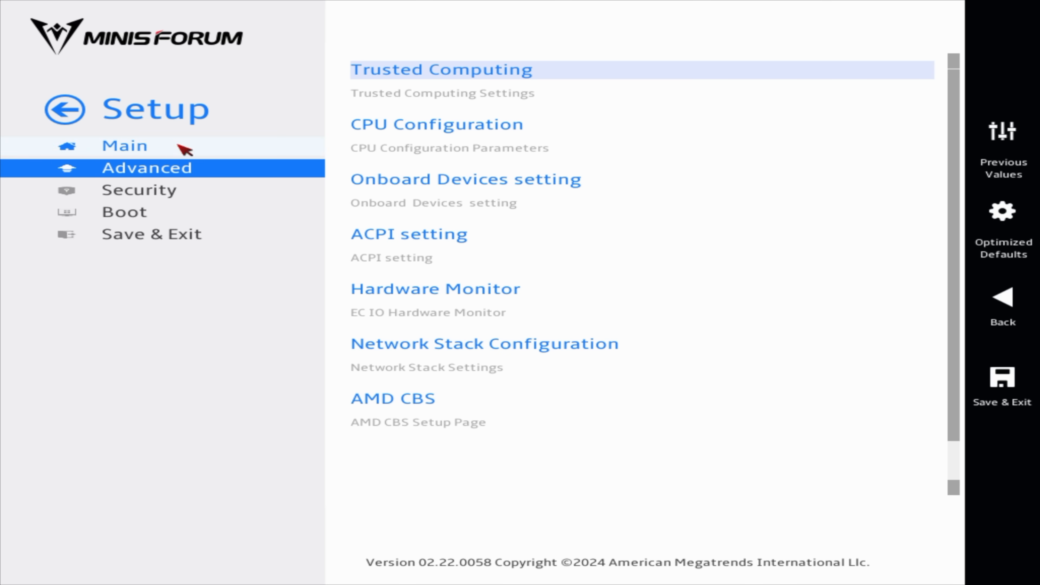
mouse_move(66, 110)
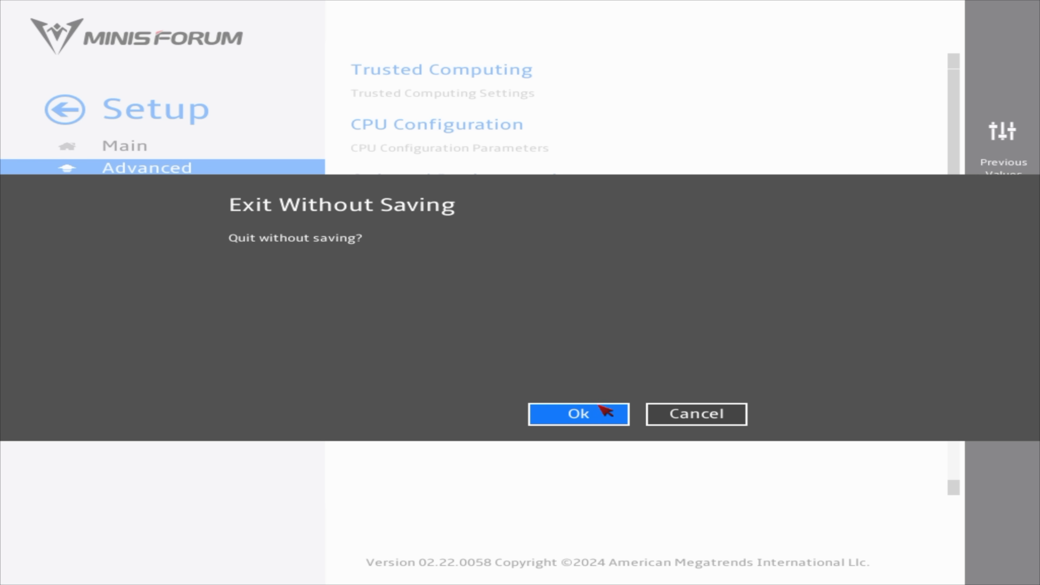
Leave BIOS without saving and view the 32 GB memory details in Task Manager's Performance view.
left_click(577, 414)
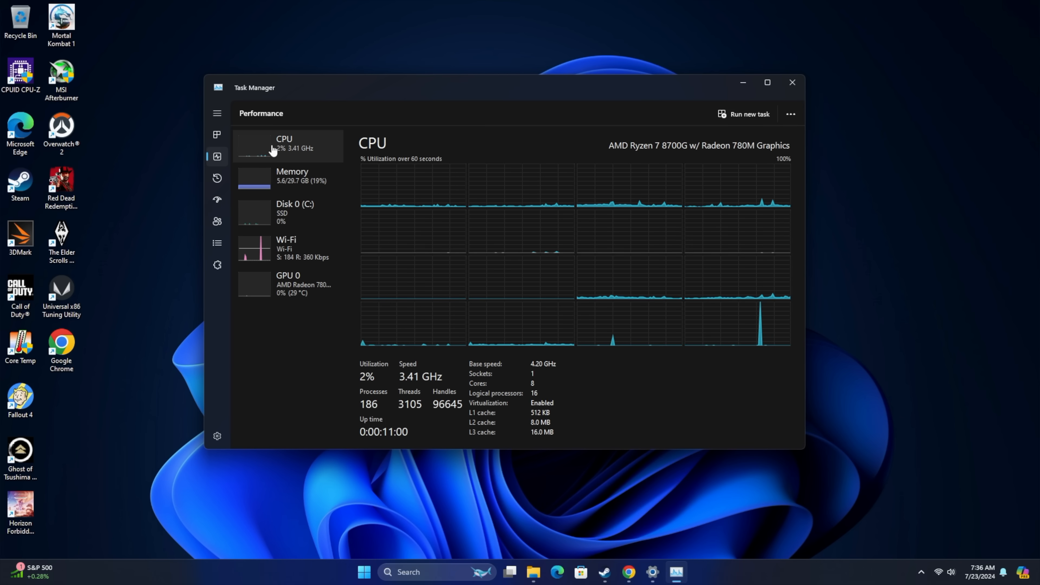
left_click(292, 176)
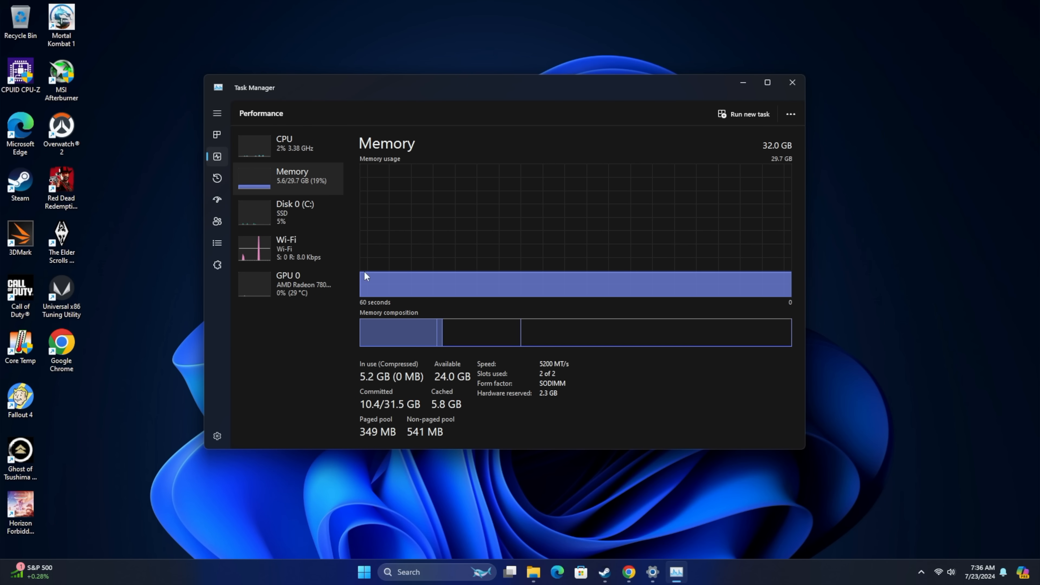
left_click(287, 283)
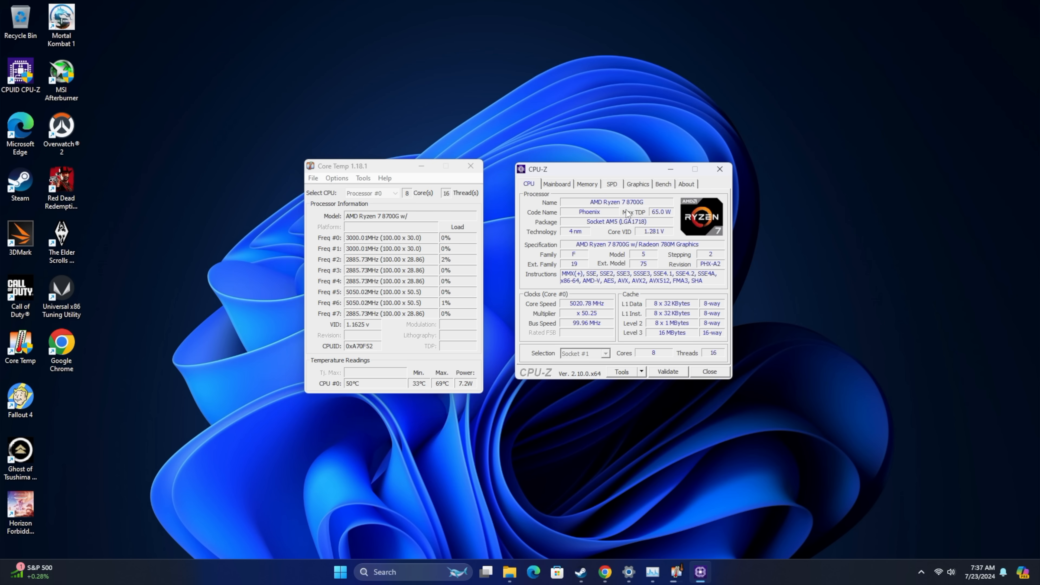
Start the CPU-Z all-core stress test on the Ryzen 7 8700G with Core Temp monitoring.
left_click(662, 184)
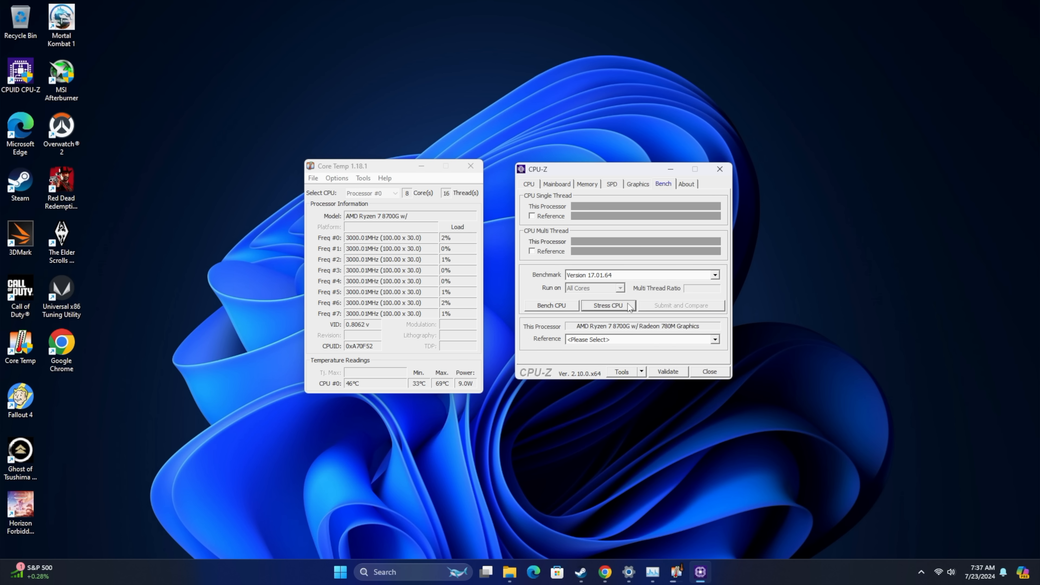
left_click(608, 305)
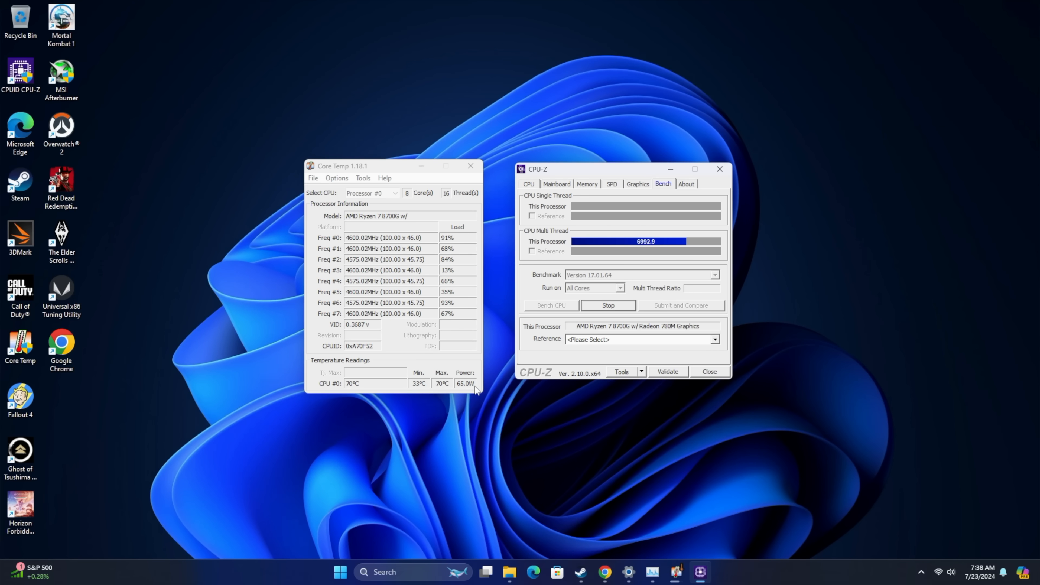
mouse_move(464, 403)
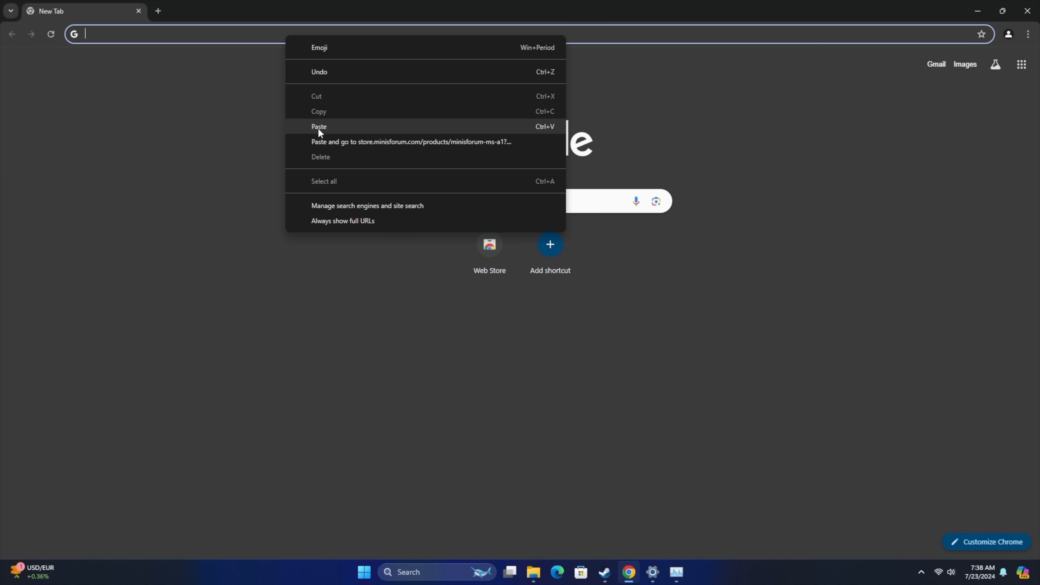
Load the MS-A1 store page and select the Ryzen 7 8700G, 32GB+1TB configuration at $729.
left_click(411, 142)
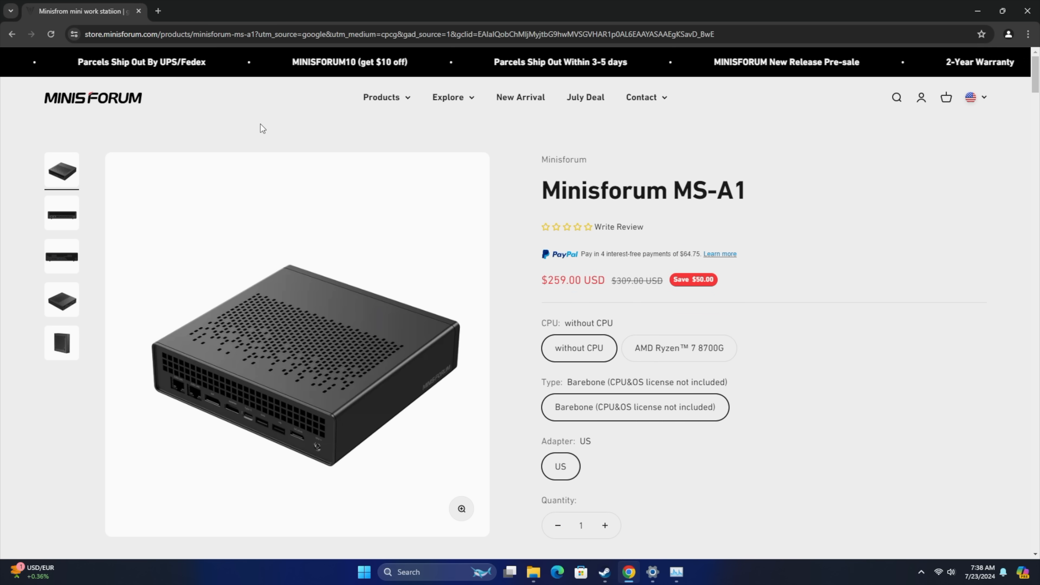
mouse_move(555, 302)
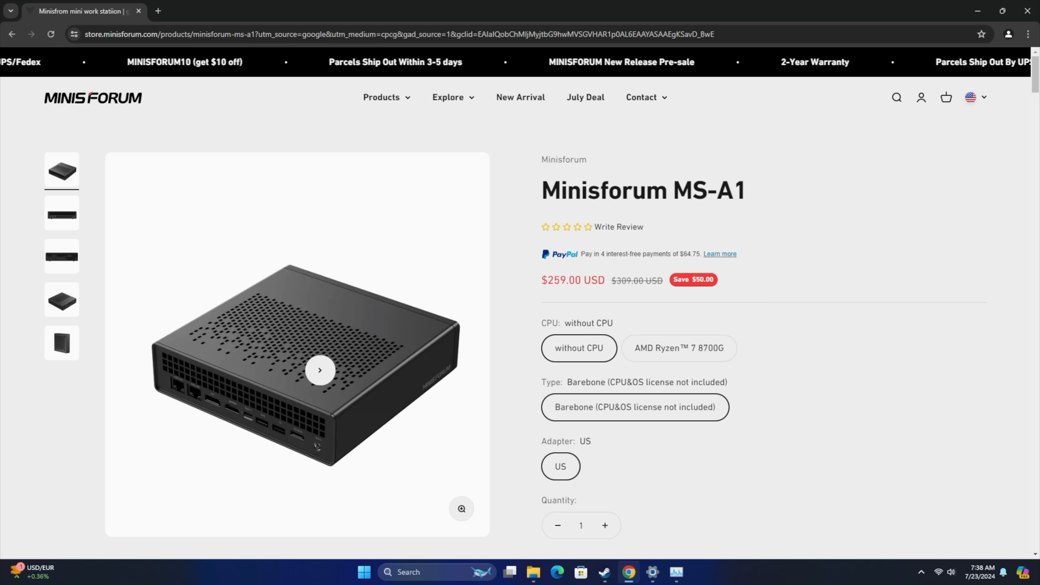
left_click(677, 348)
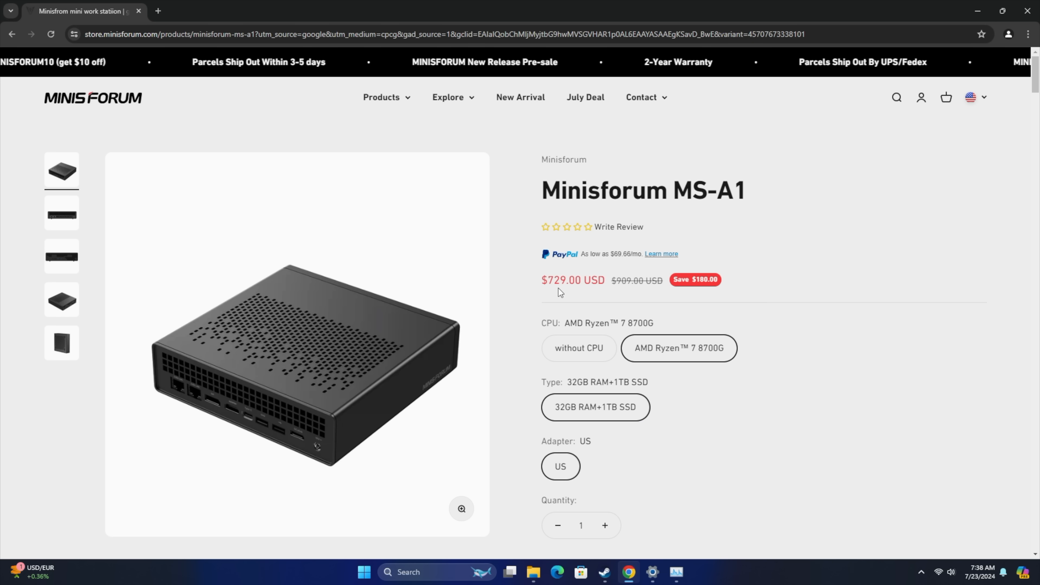
scroll("down", 3)
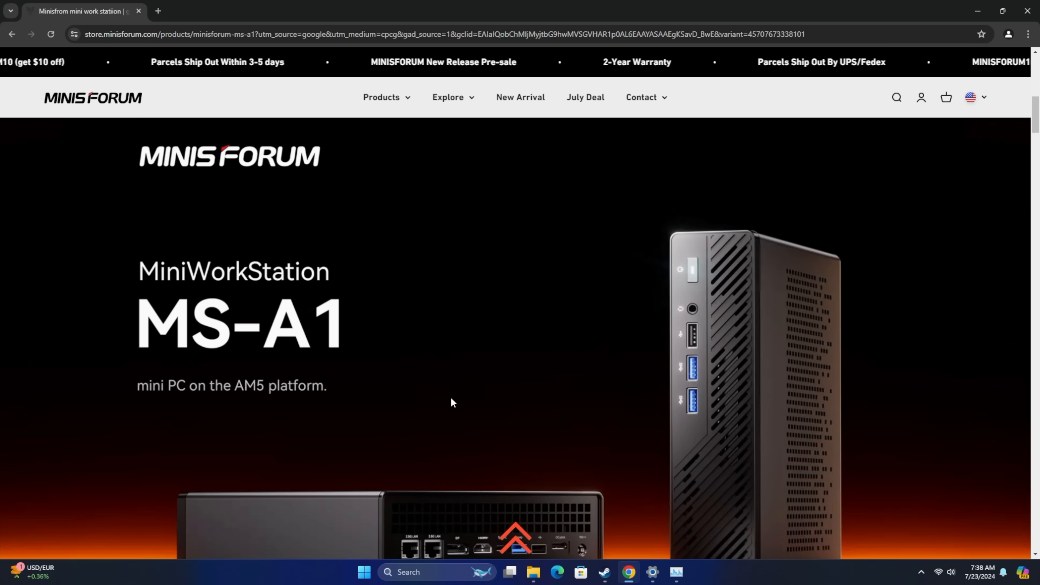
scroll("down", 3)
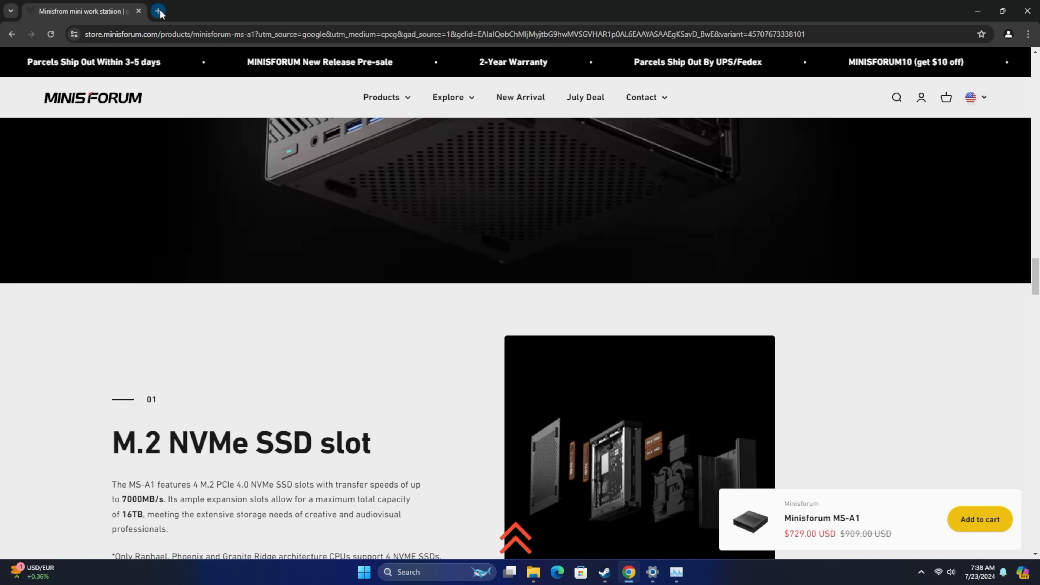
Search YouTube for '4k demo' and play the Real 4K HDR 60fps LG Jazz demo video.
left_click(159, 15)
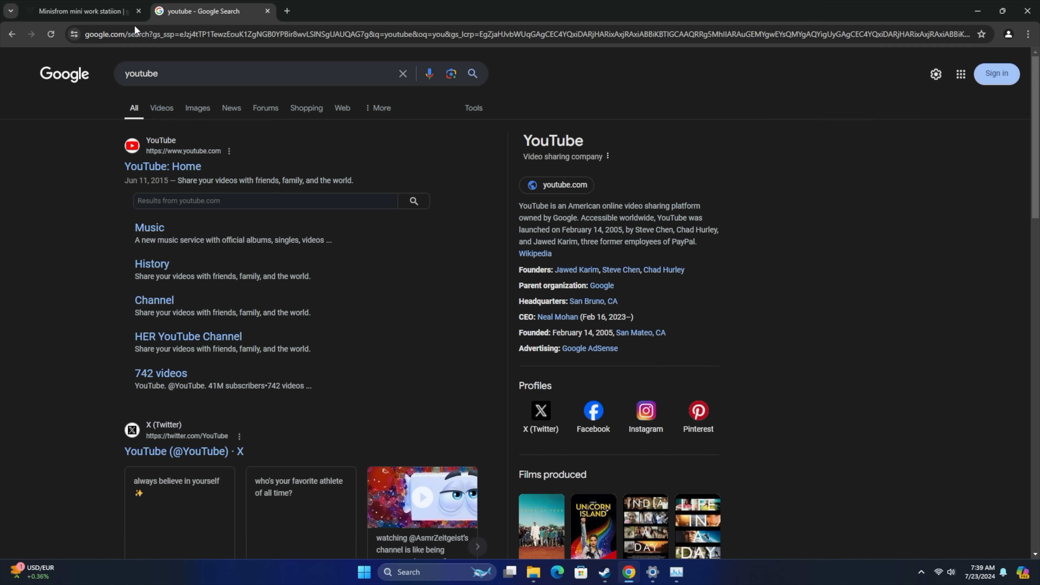
left_click(162, 168)
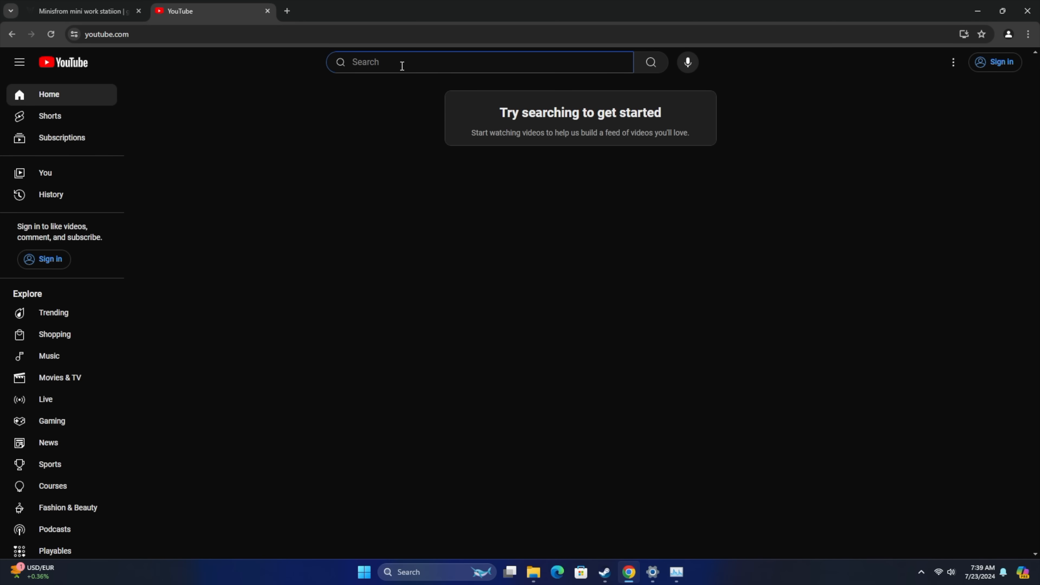
type("4k demo")
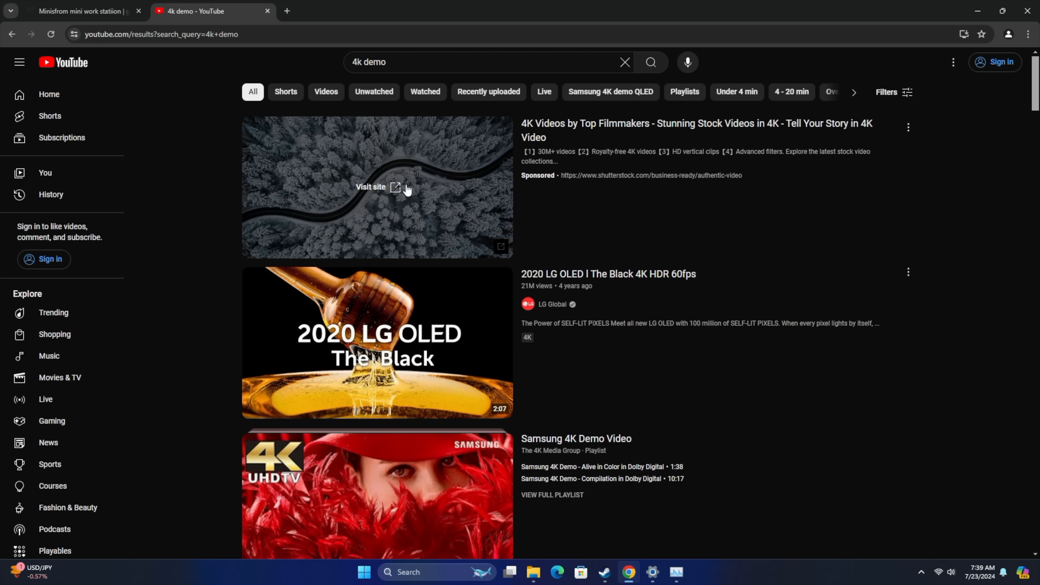
scroll("down", 3)
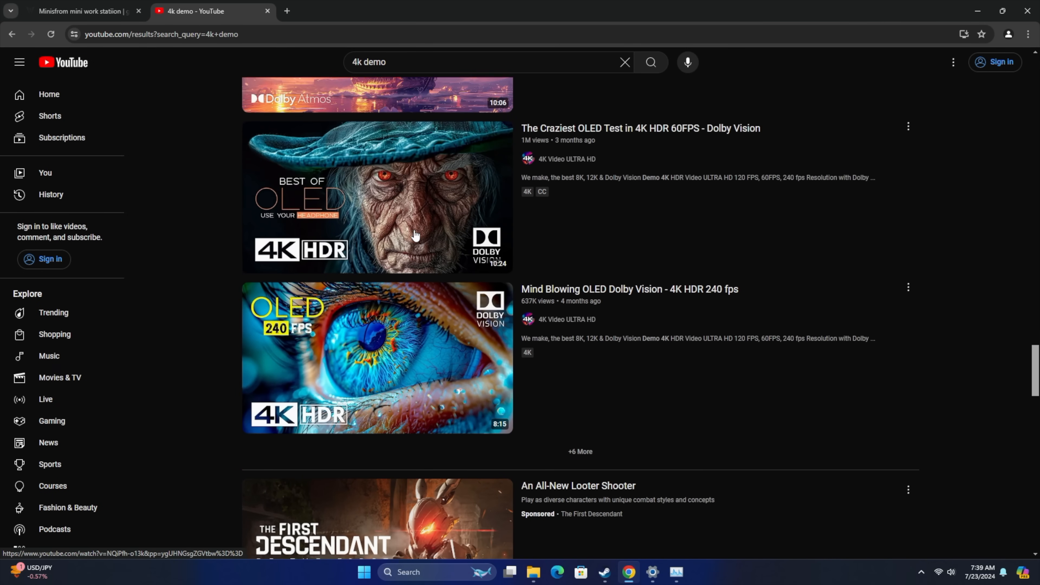
left_click(377, 196)
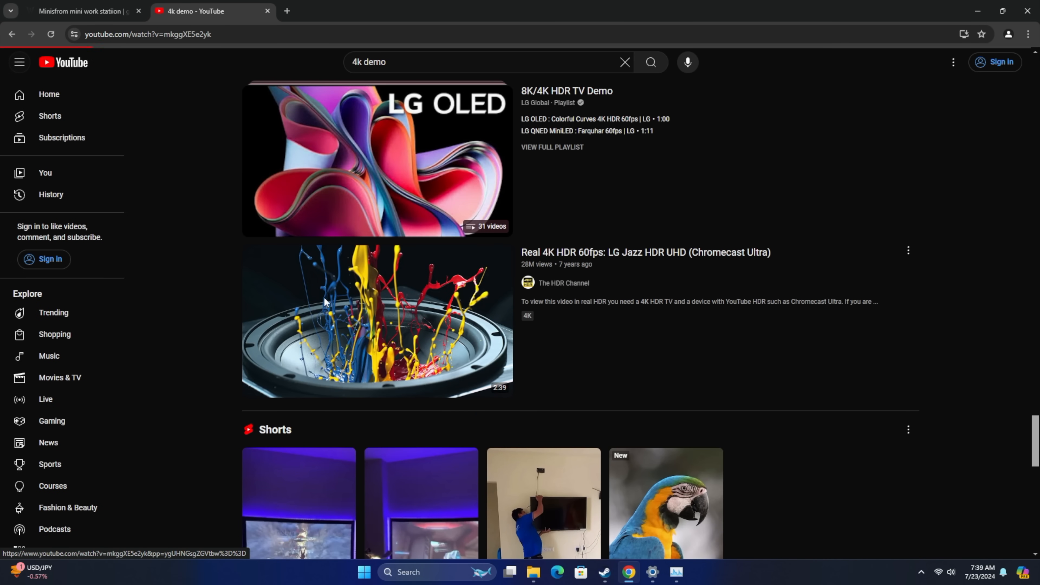
left_click(378, 321)
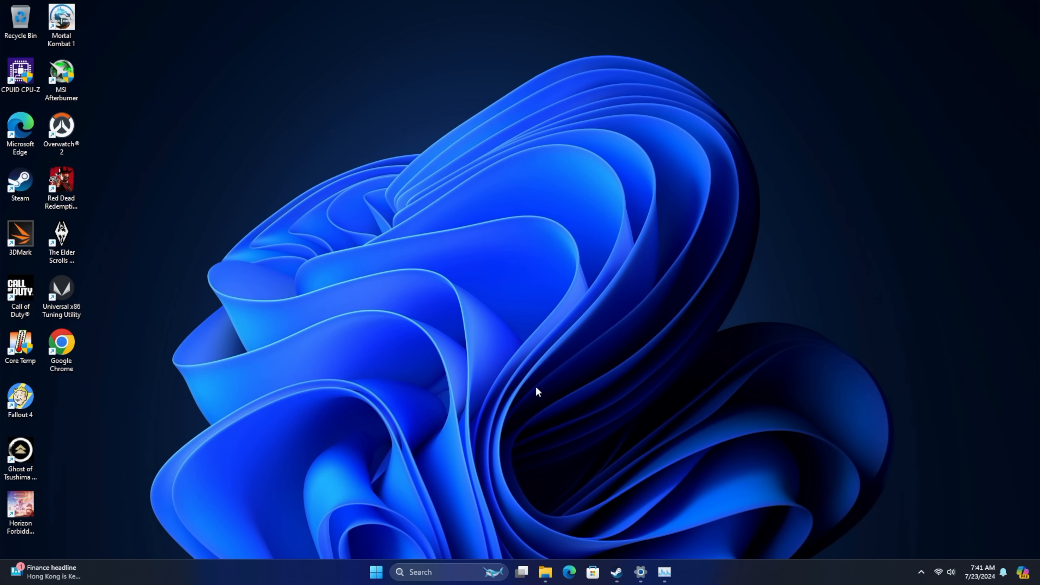
mouse_move(607, 558)
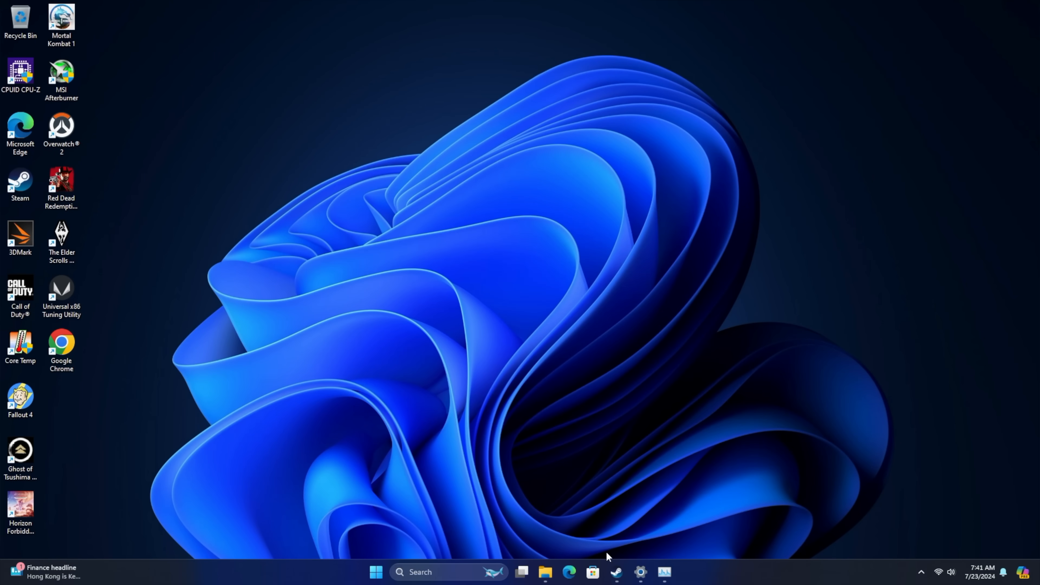
mouse_move(686, 447)
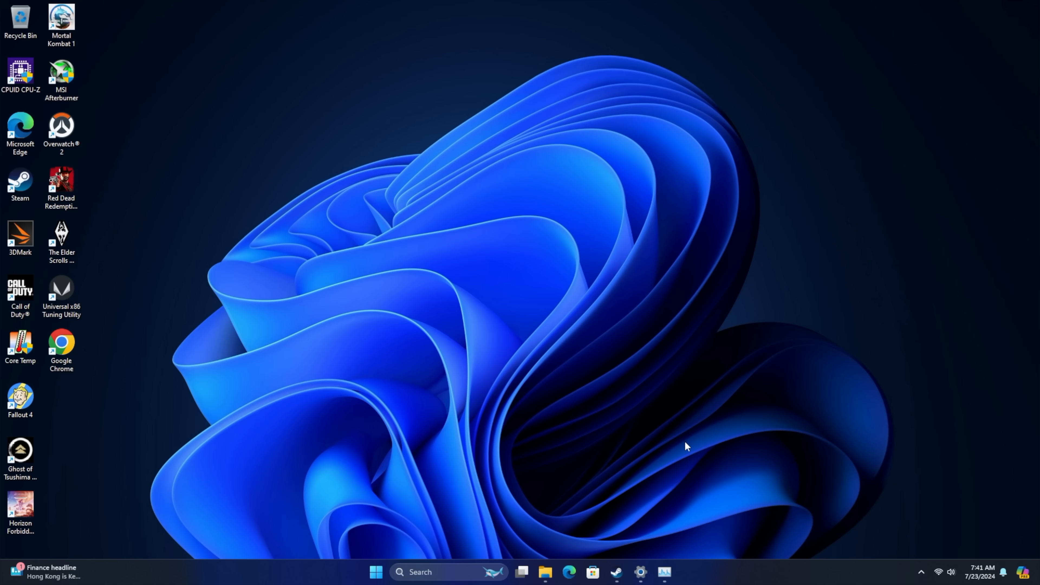
mouse_move(687, 443)
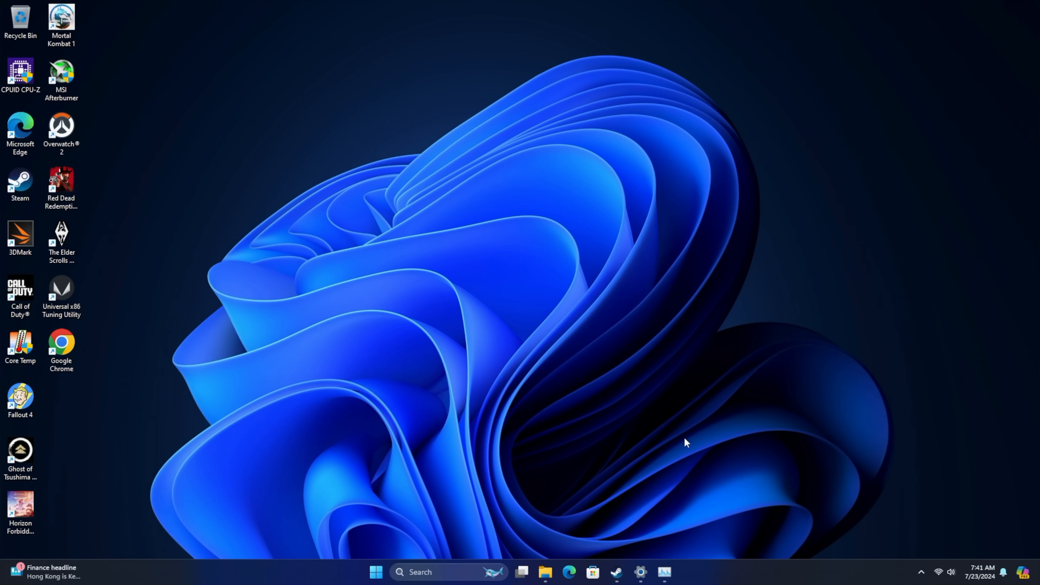
mouse_move(352, 435)
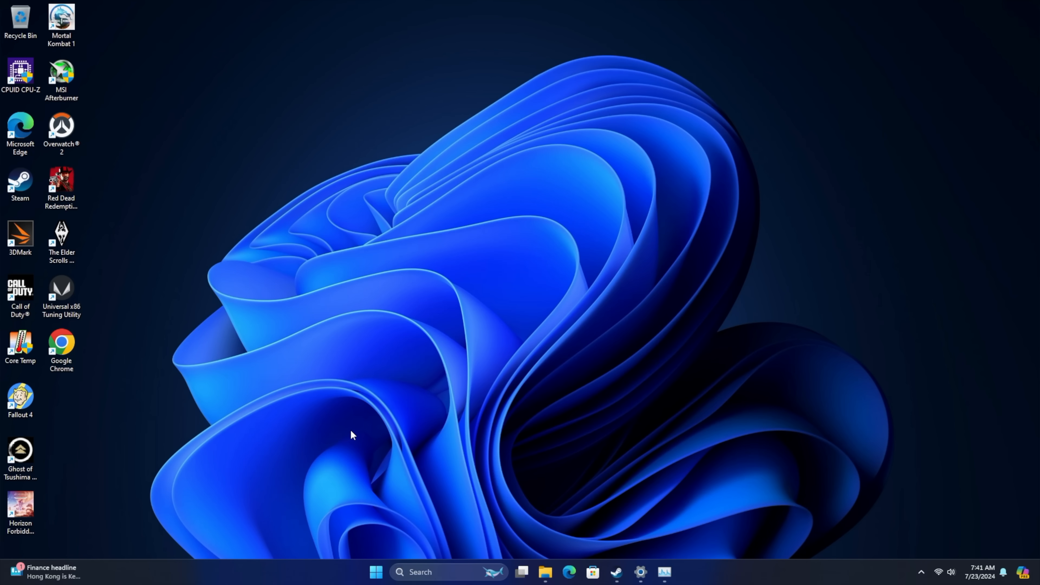
mouse_move(216, 467)
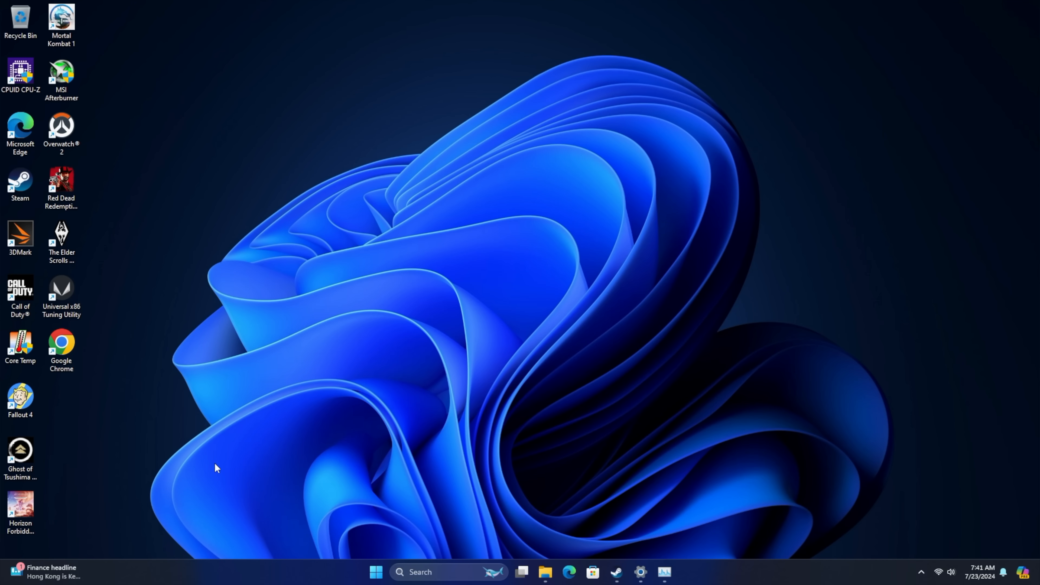
mouse_move(408, 453)
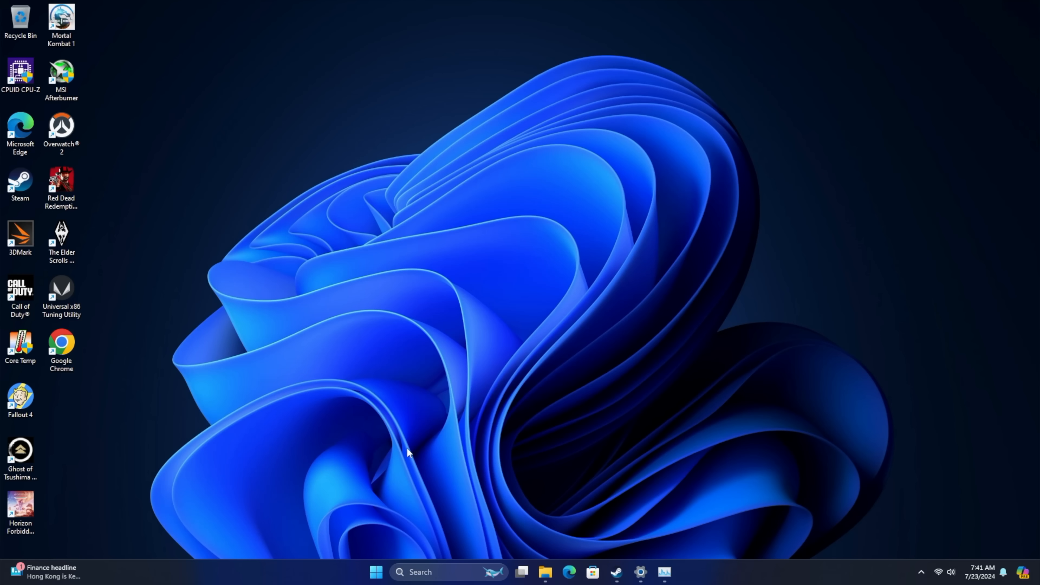
mouse_move(437, 442)
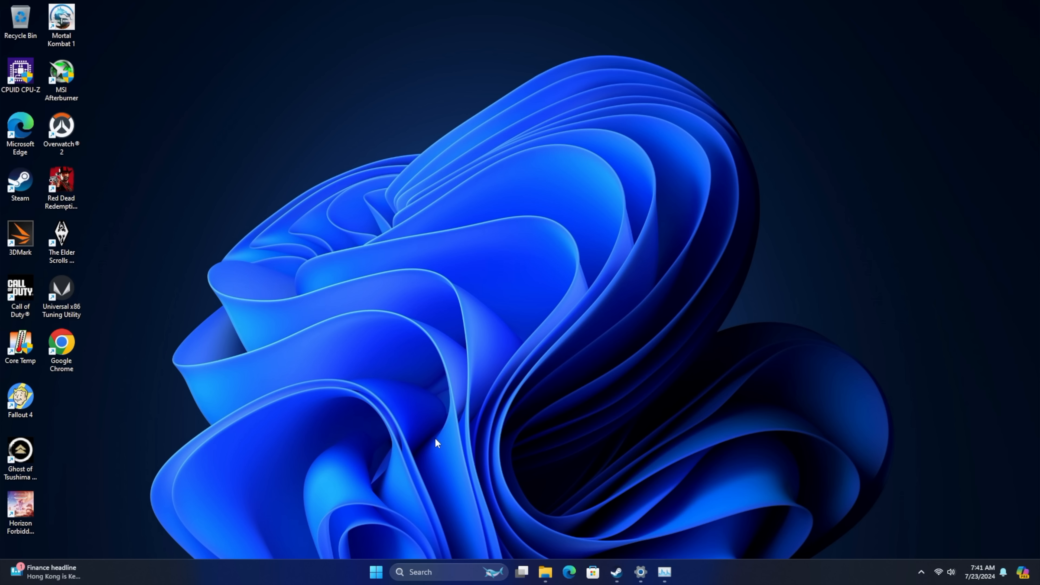
mouse_move(427, 453)
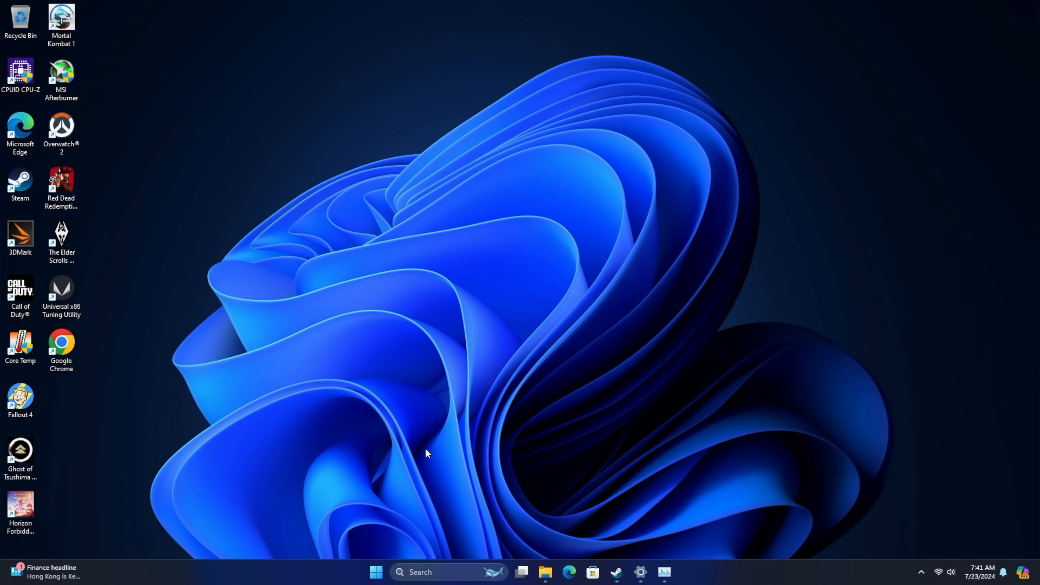
left_click(568, 571)
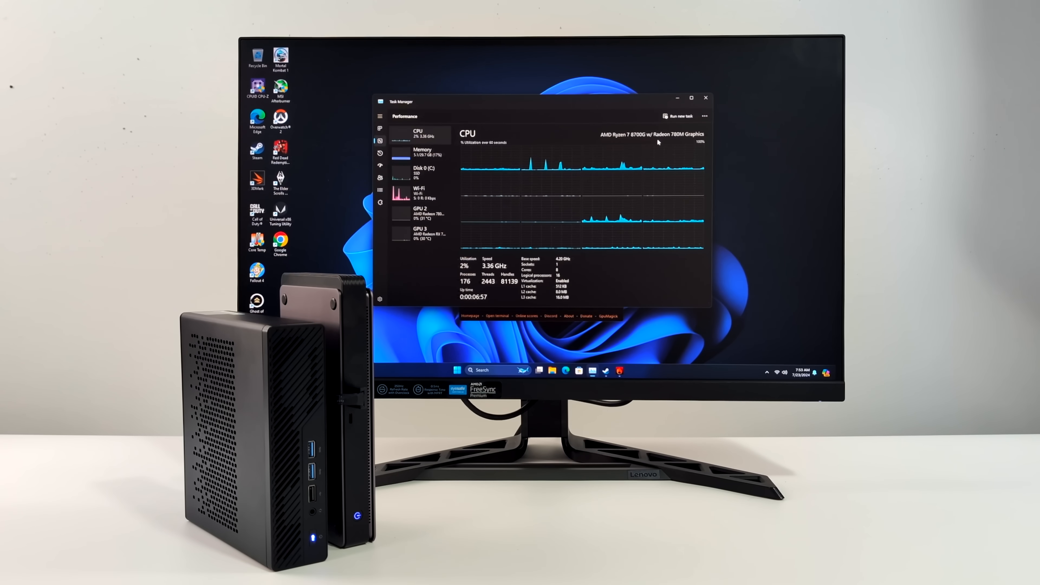
View the GPU performance graphs in Task Manager's sidebar.
left_click(420, 213)
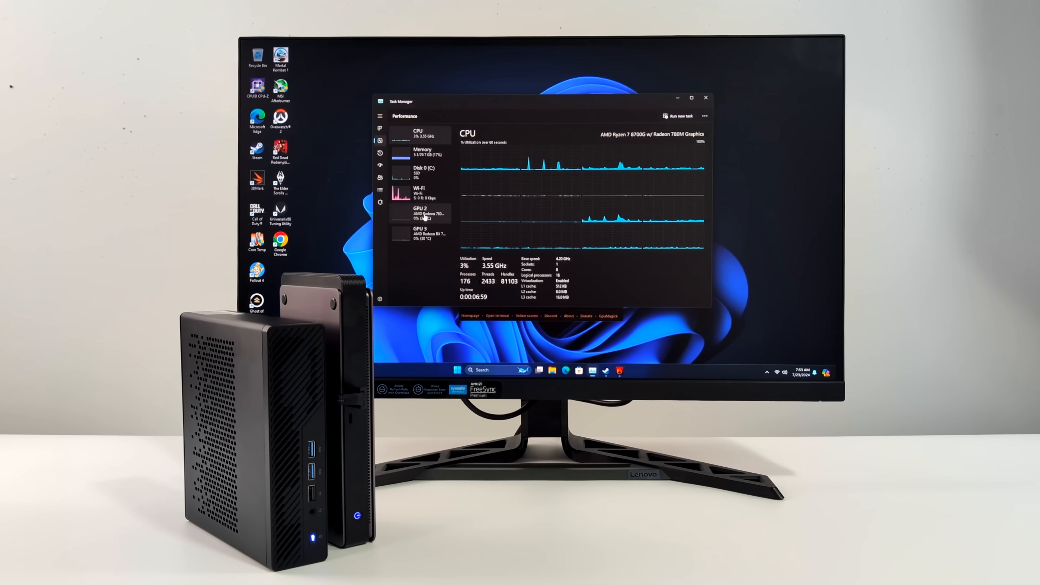
left_click(419, 213)
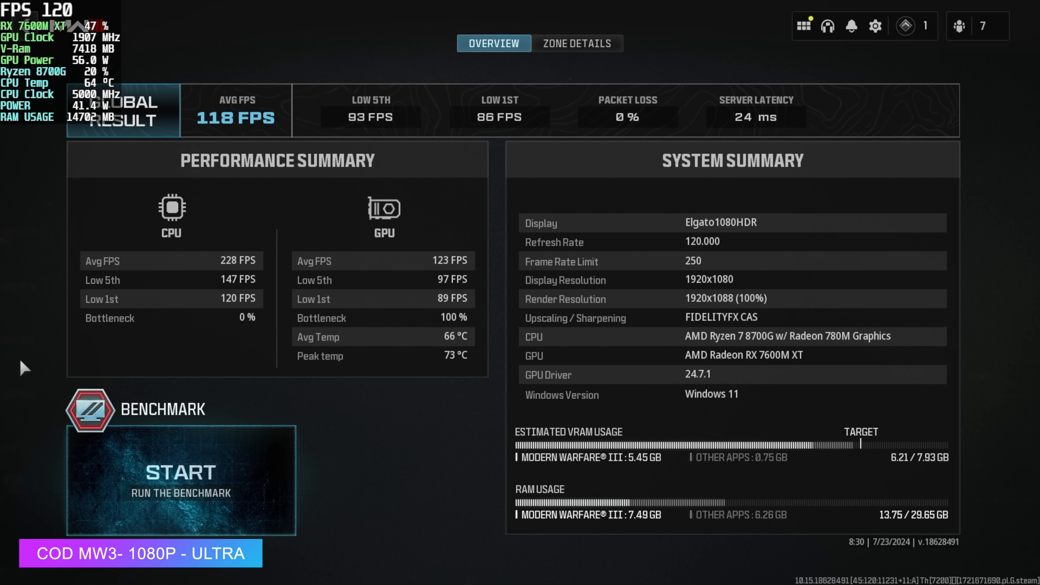
View the 1080p Ultra benchmark overview showing 118 FPS average on the RX 7600M XT.
left_click(179, 472)
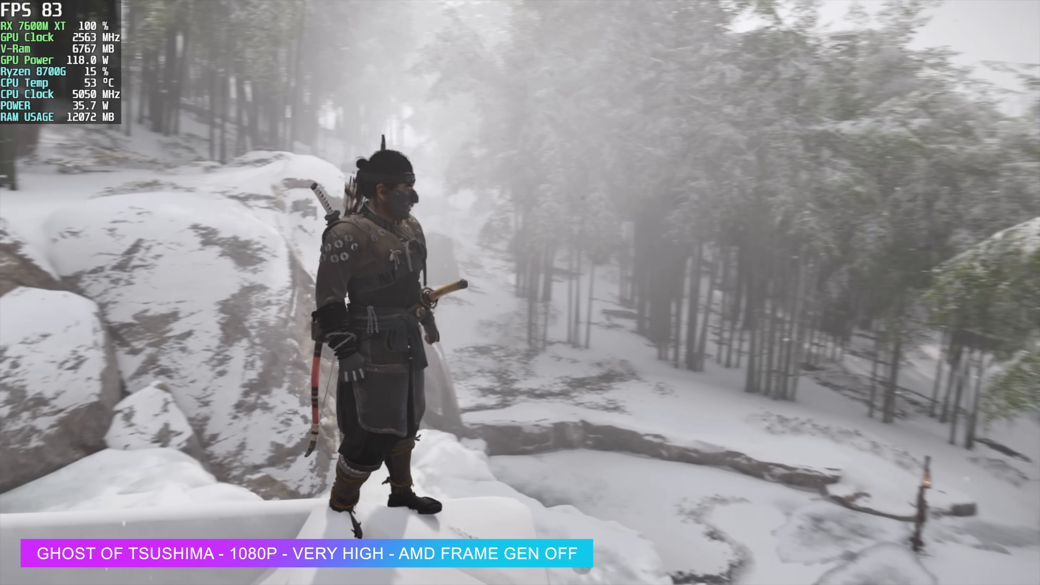
Set VSync Off, choose AMD FSR 3 Frame Generation in Display options, and confirm Yes to keep them.
key("Escape")
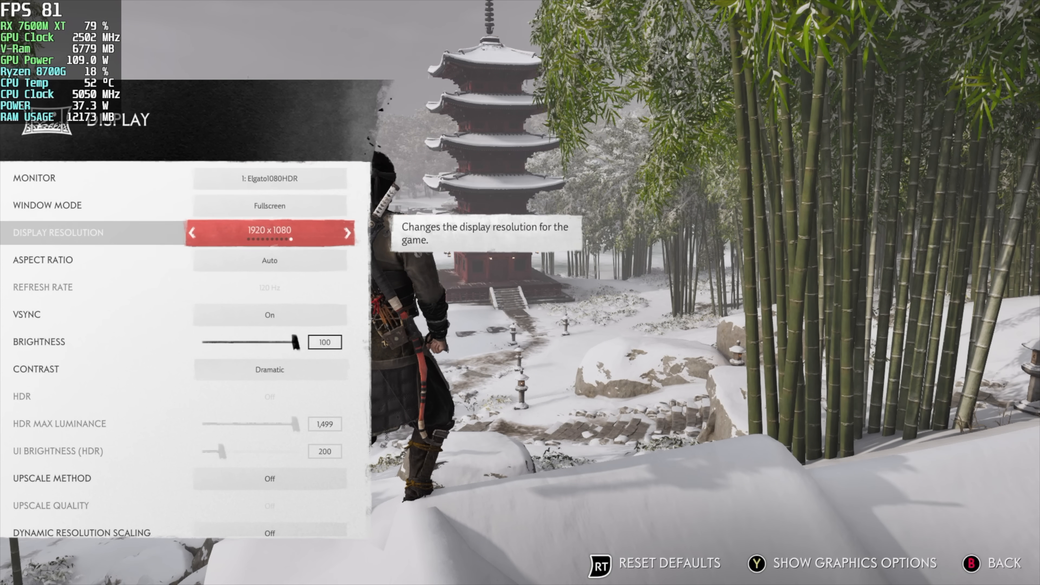
scroll("down", 3)
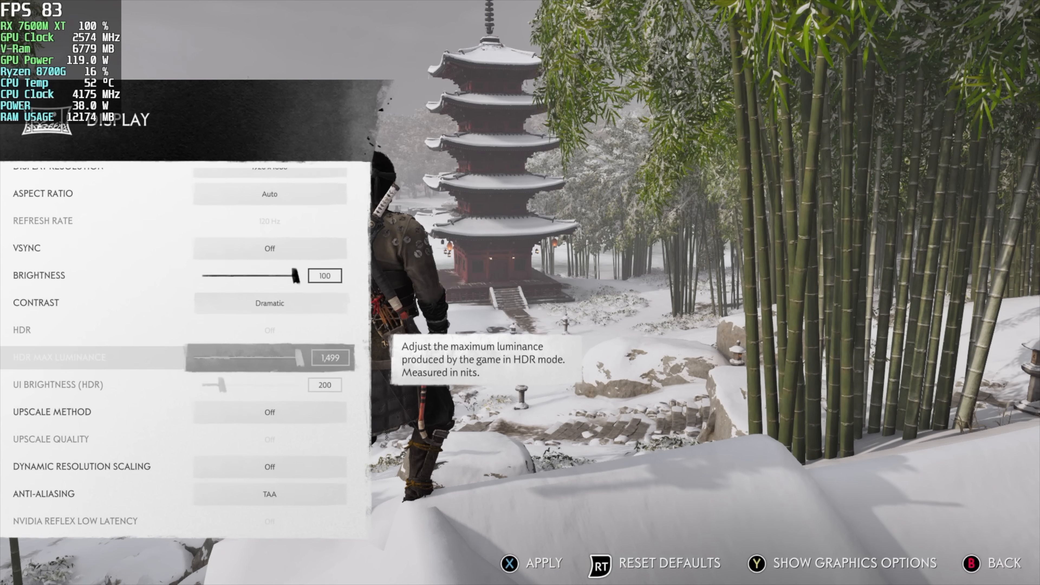
scroll("down", 3)
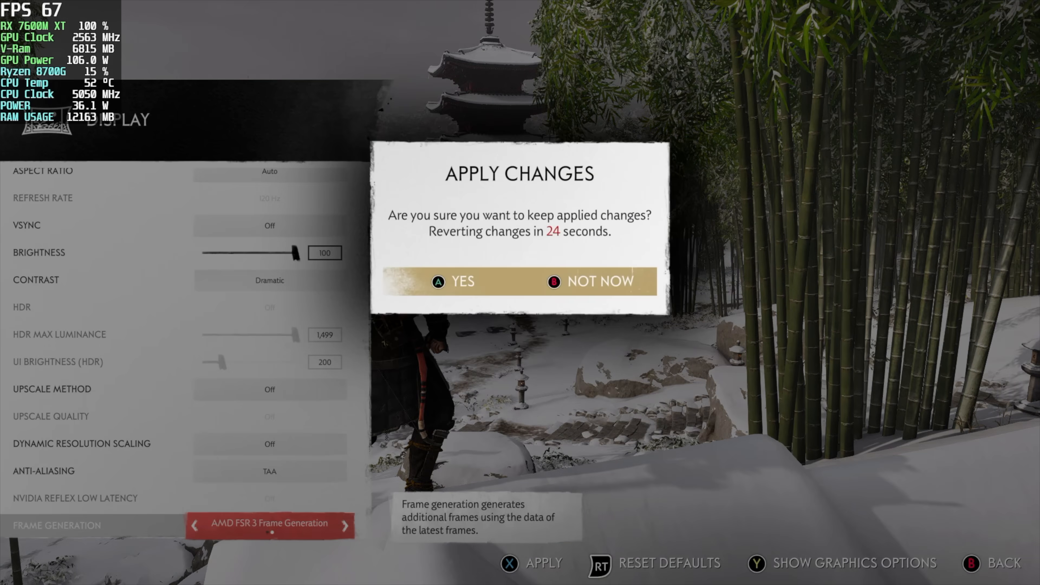
left_click(464, 281)
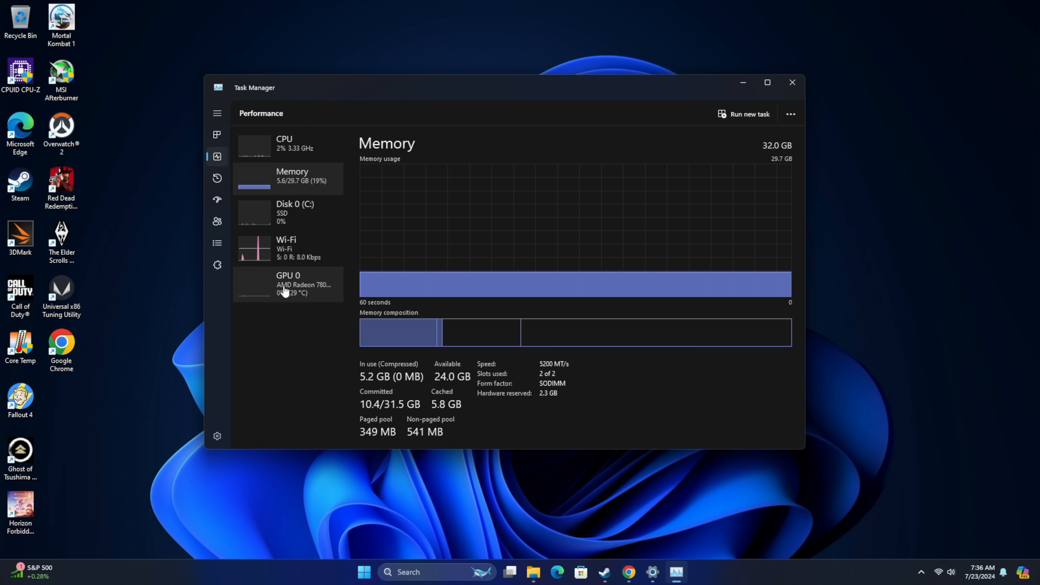
Select GPU 0 to view the Radeon 780M page: 0% utilization, 29 °C, 1.1 of 16.8 GB memory.
left_click(288, 284)
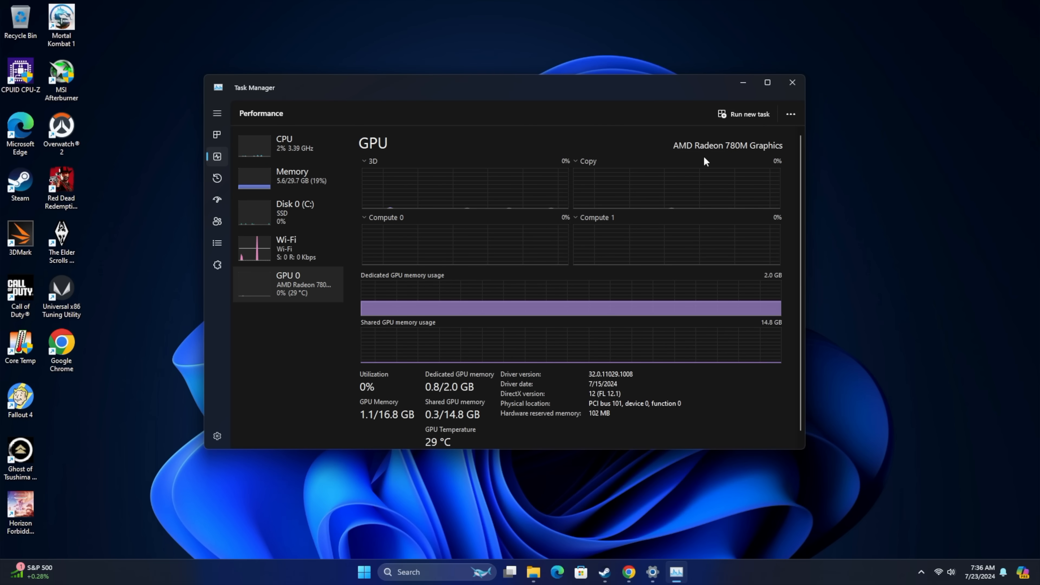
mouse_move(456, 390)
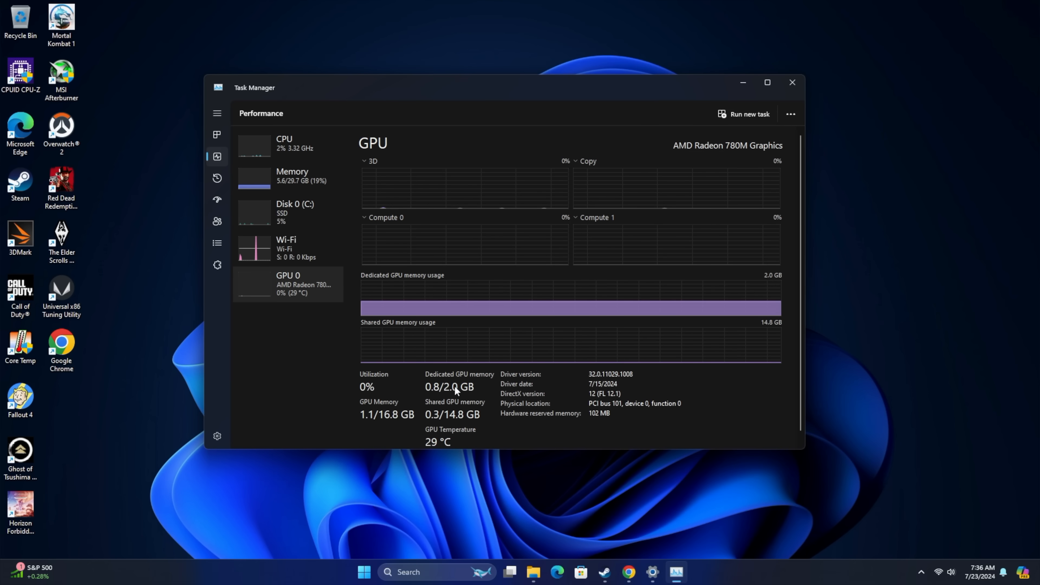